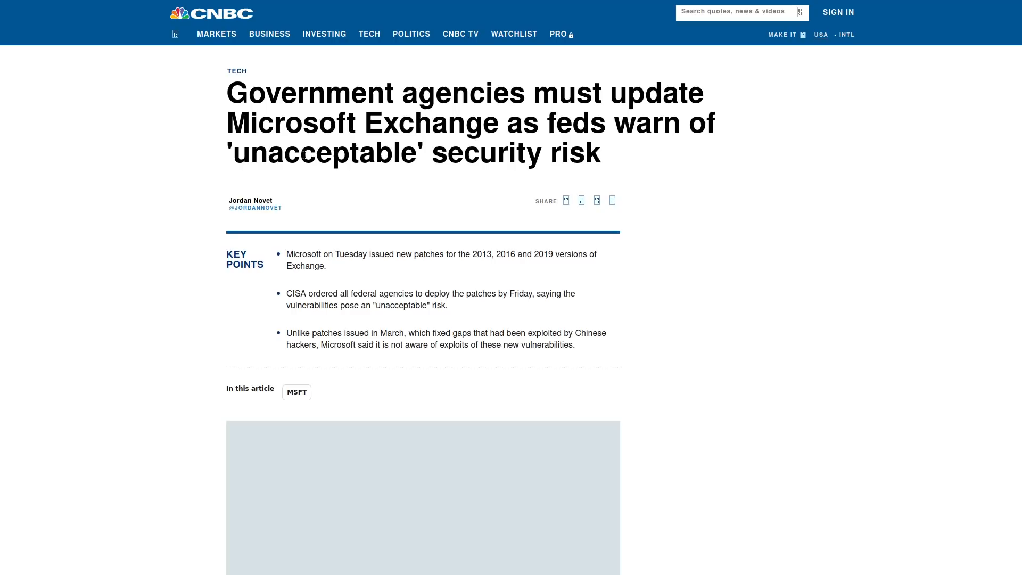
mouse_move(353, 159)
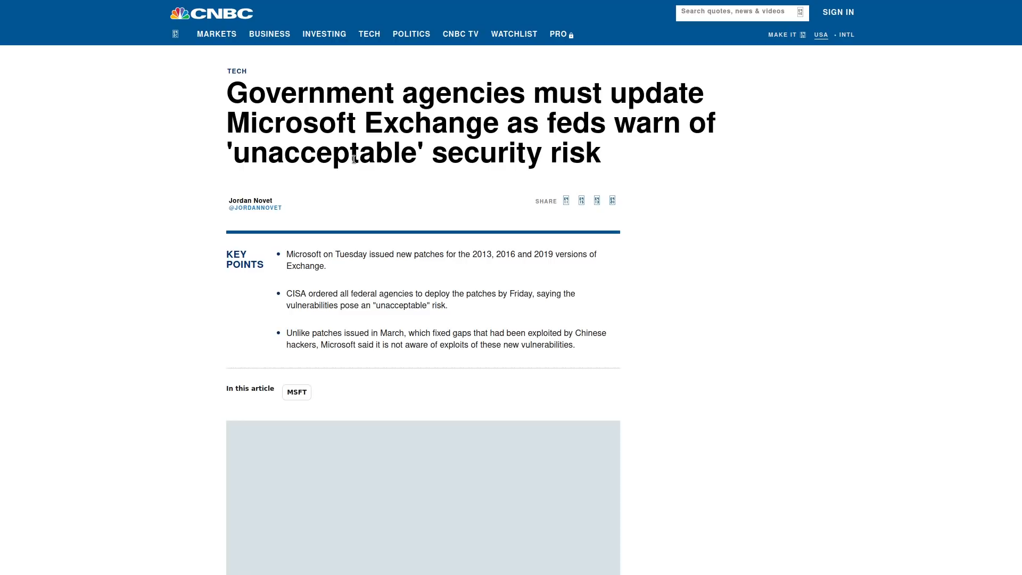
mouse_move(365, 156)
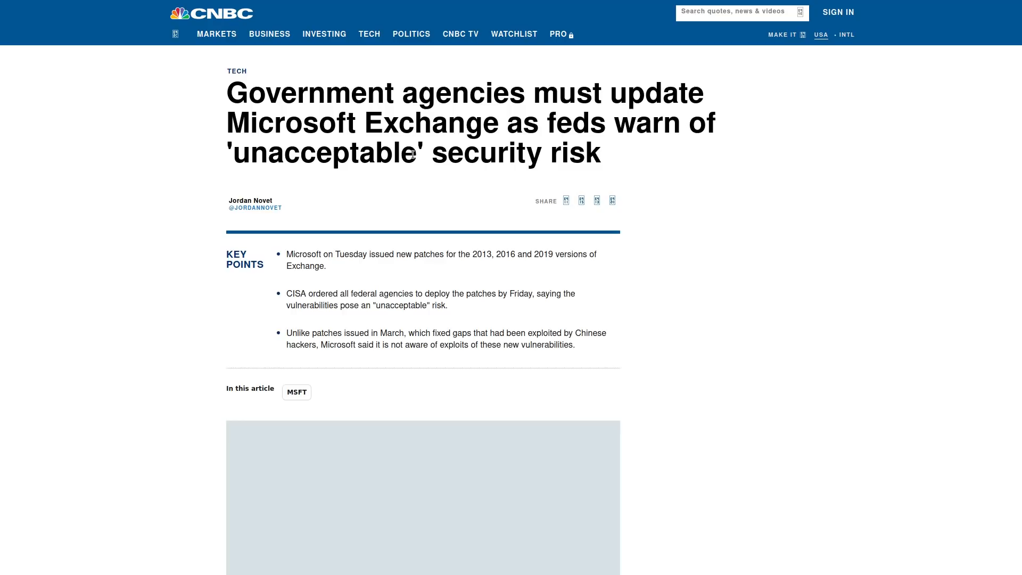
mouse_move(767, 224)
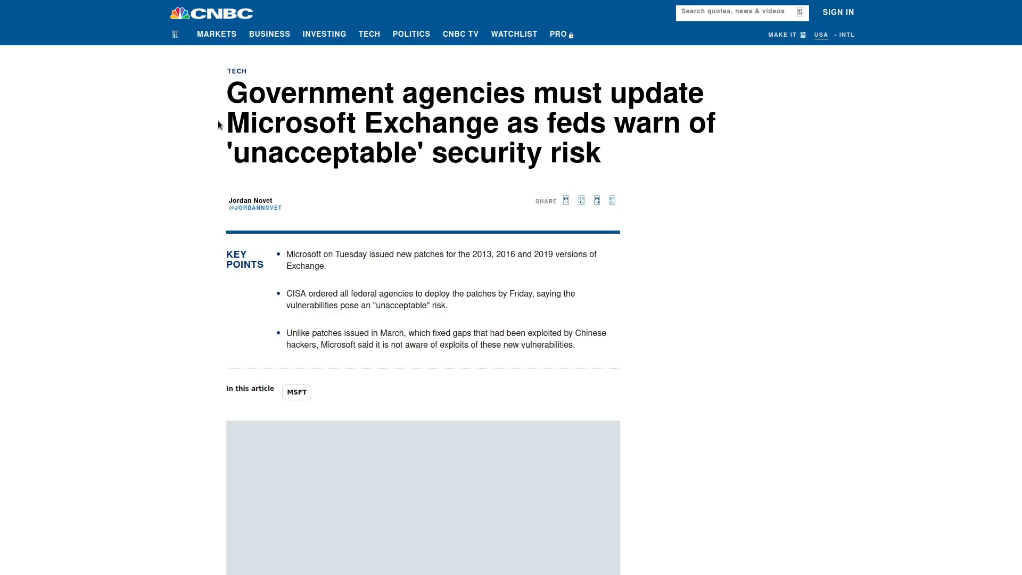
mouse_move(488, 123)
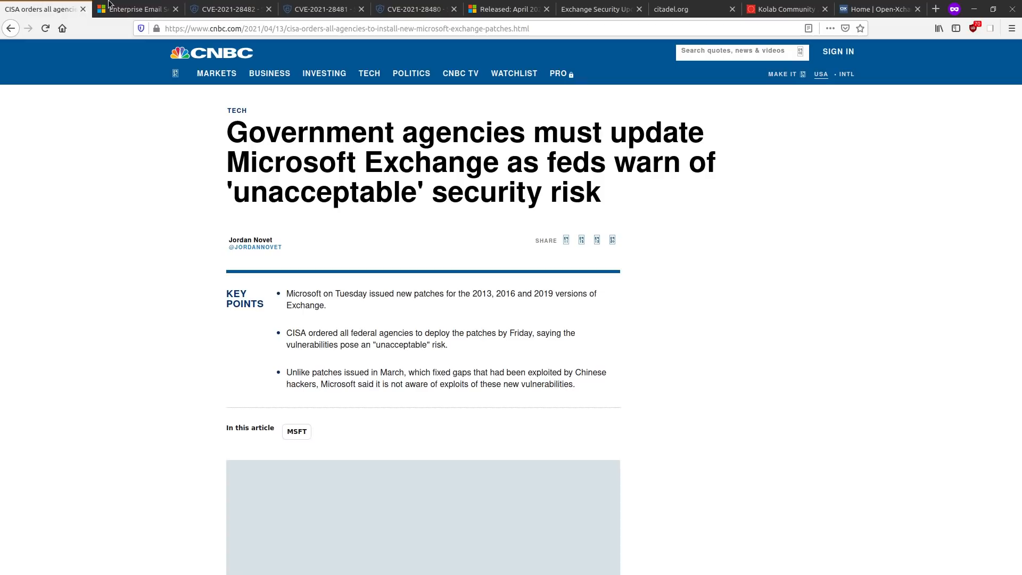
Switch to the Microsoft Exchange business email product page
left_click(137, 9)
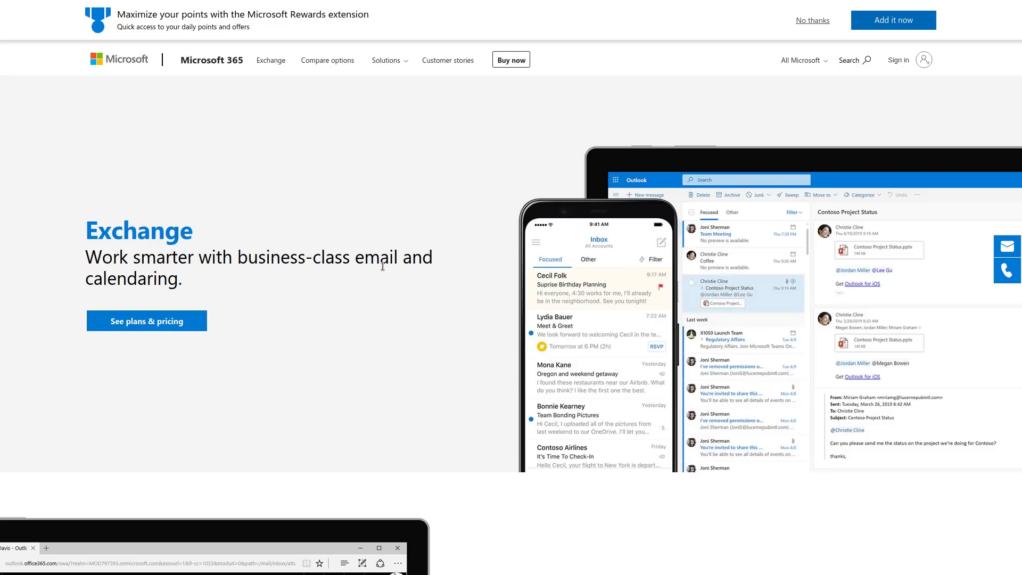
mouse_move(952, 271)
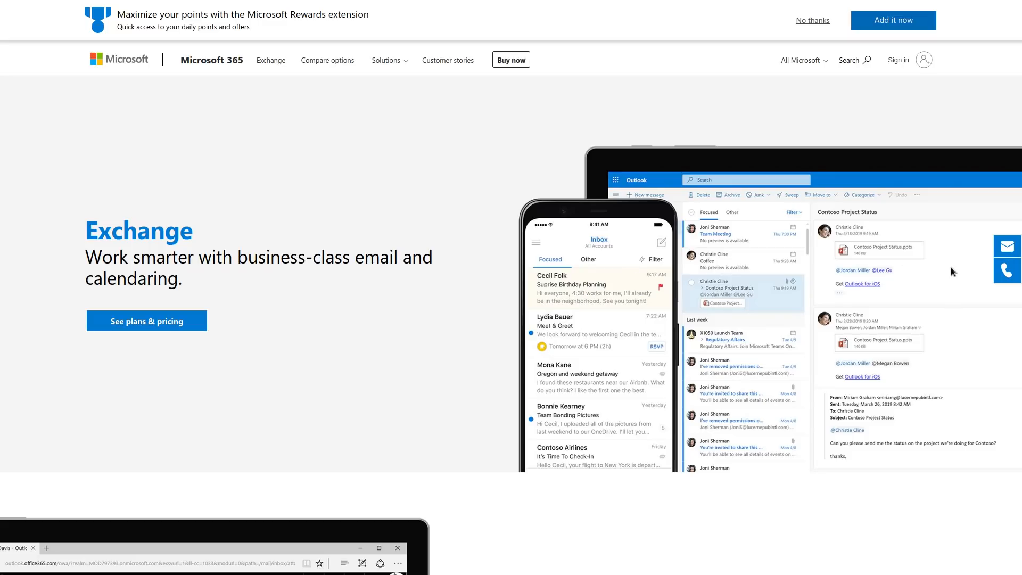
mouse_move(844, 120)
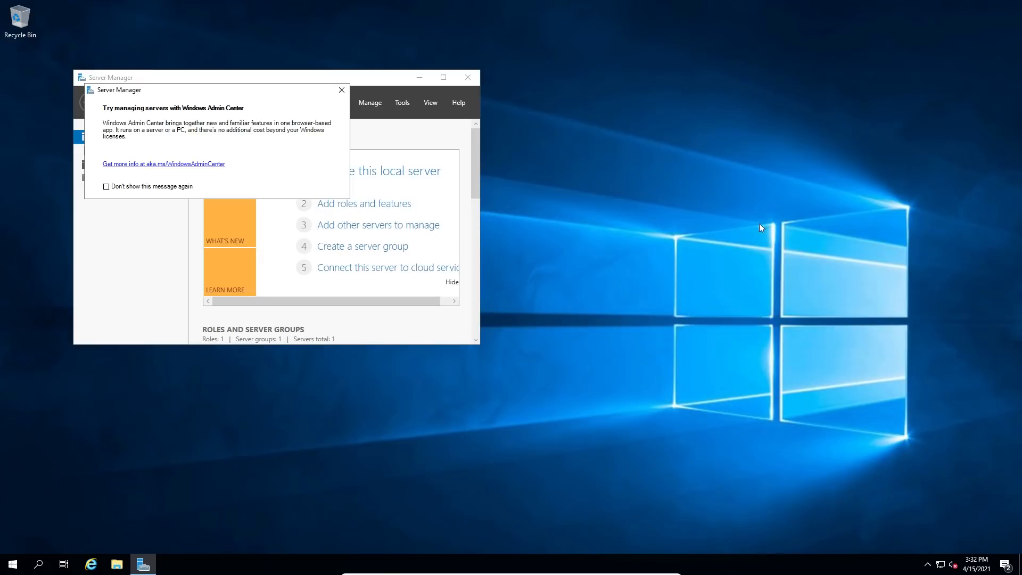
mouse_move(655, 208)
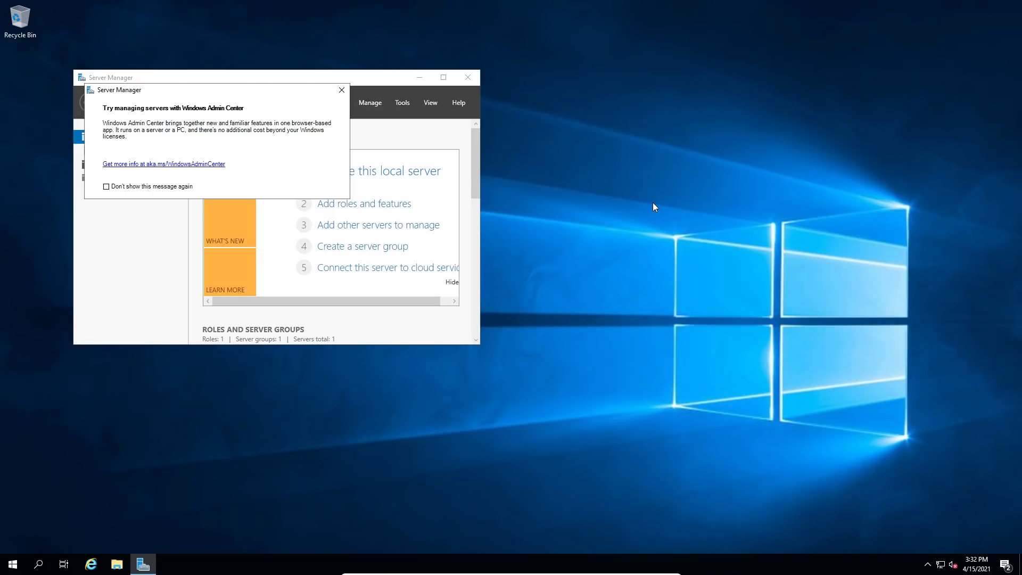
mouse_move(750, 164)
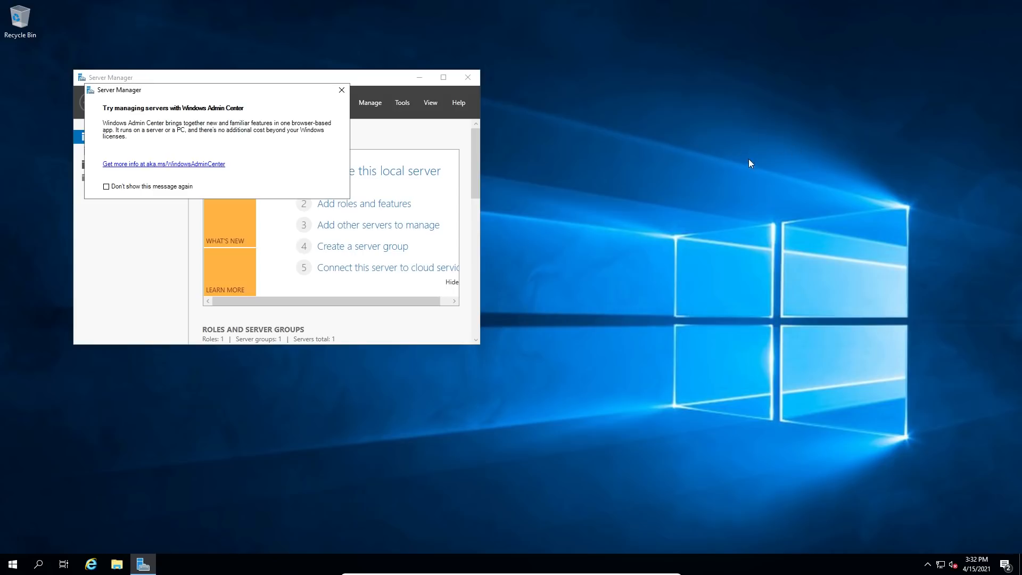
mouse_move(664, 196)
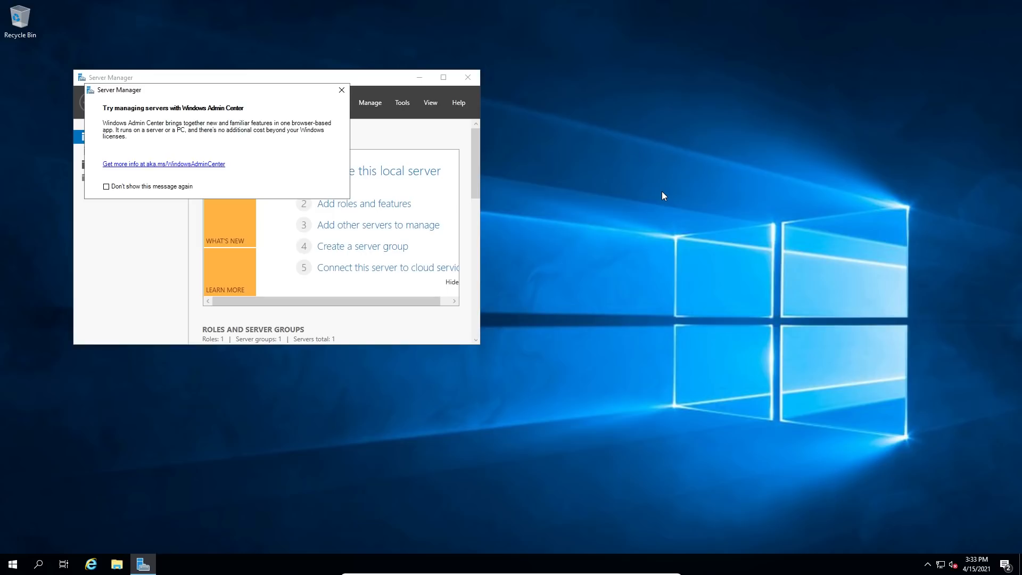
mouse_move(570, 199)
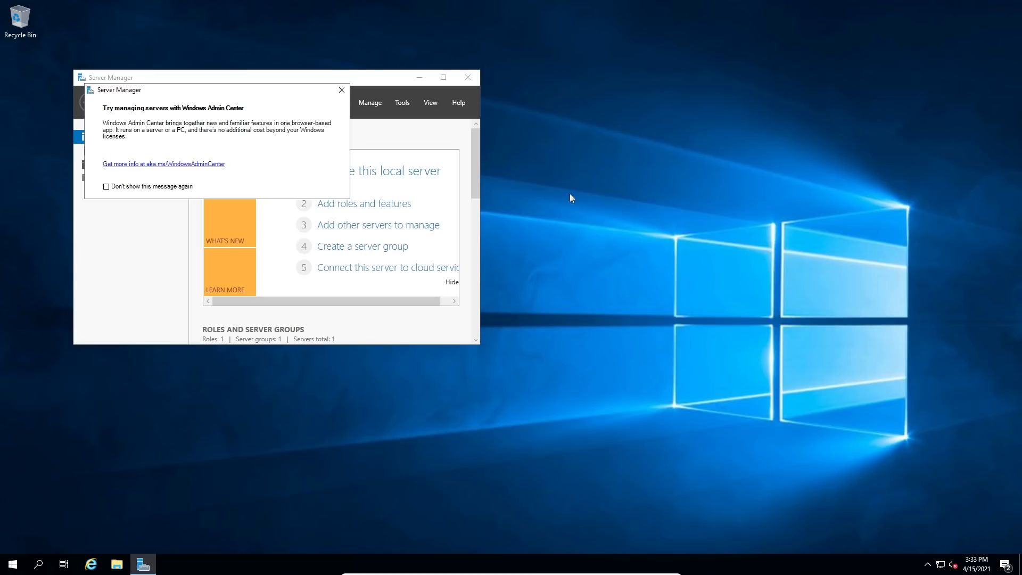
mouse_move(714, 163)
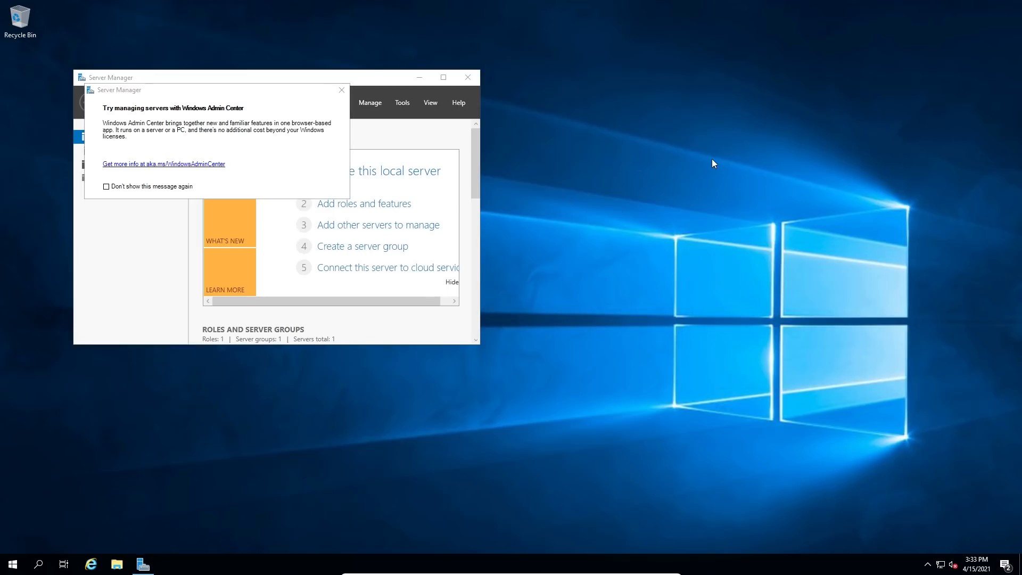
mouse_move(703, 176)
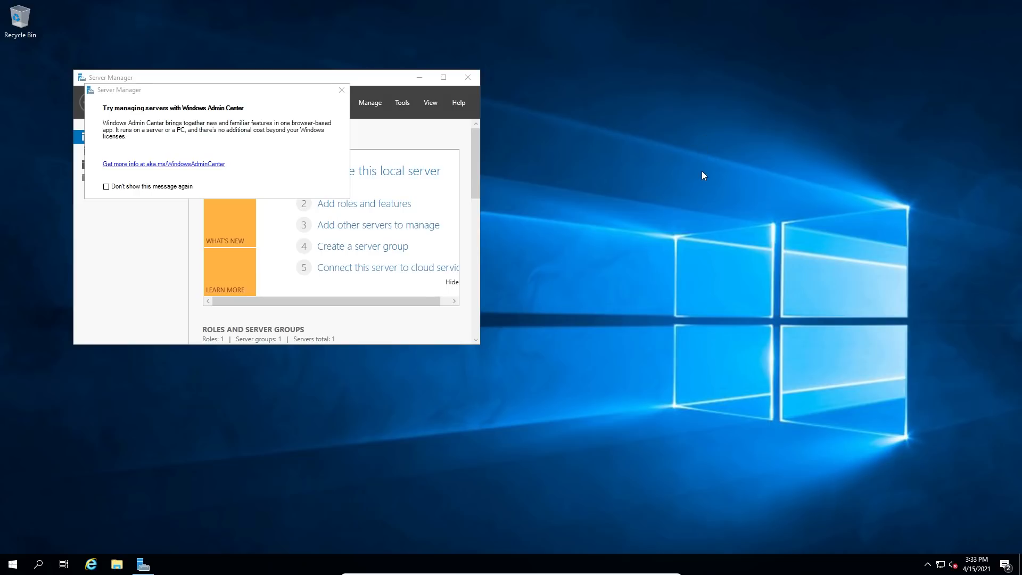
mouse_move(740, 159)
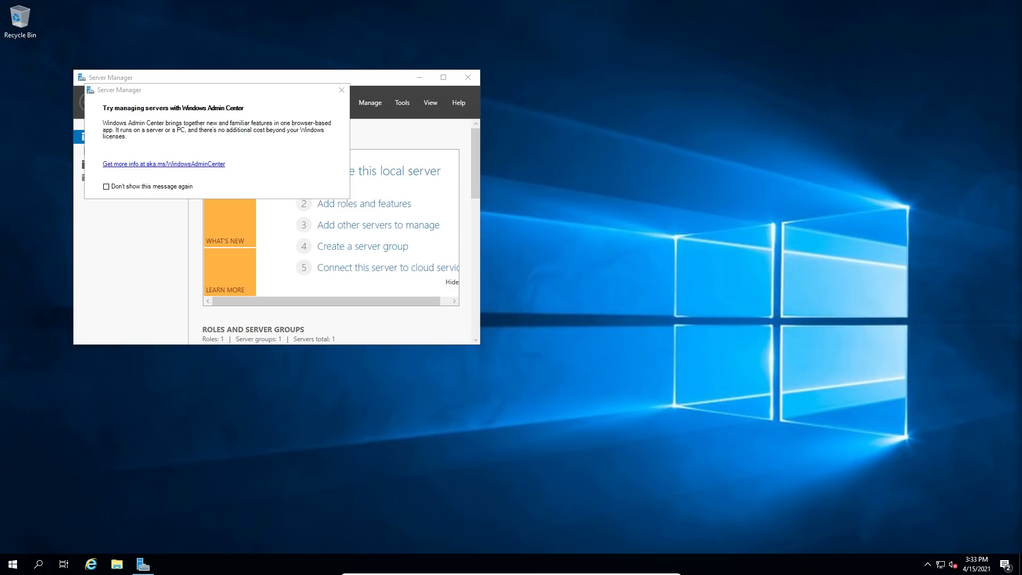
mouse_move(858, 172)
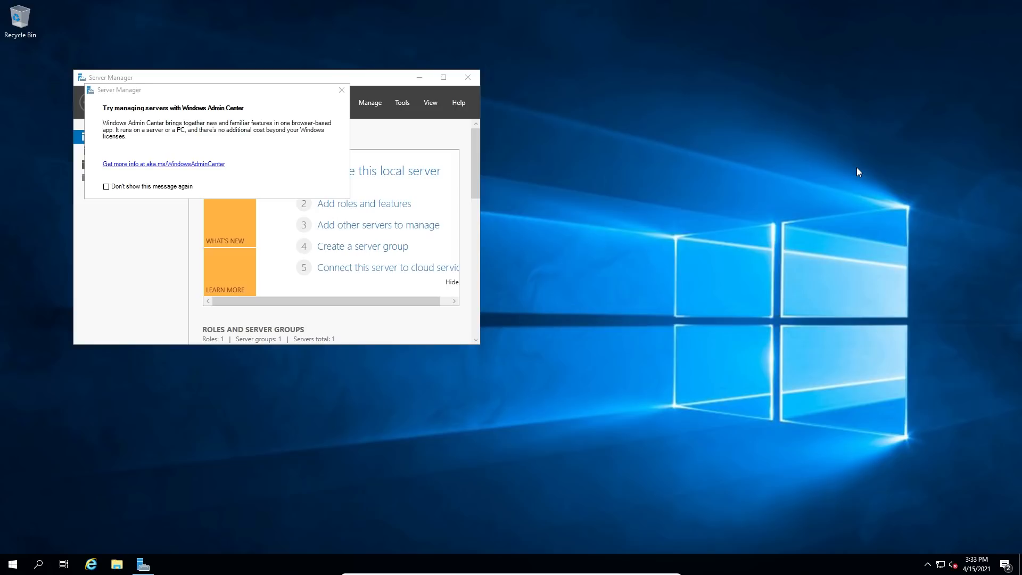
mouse_move(868, 161)
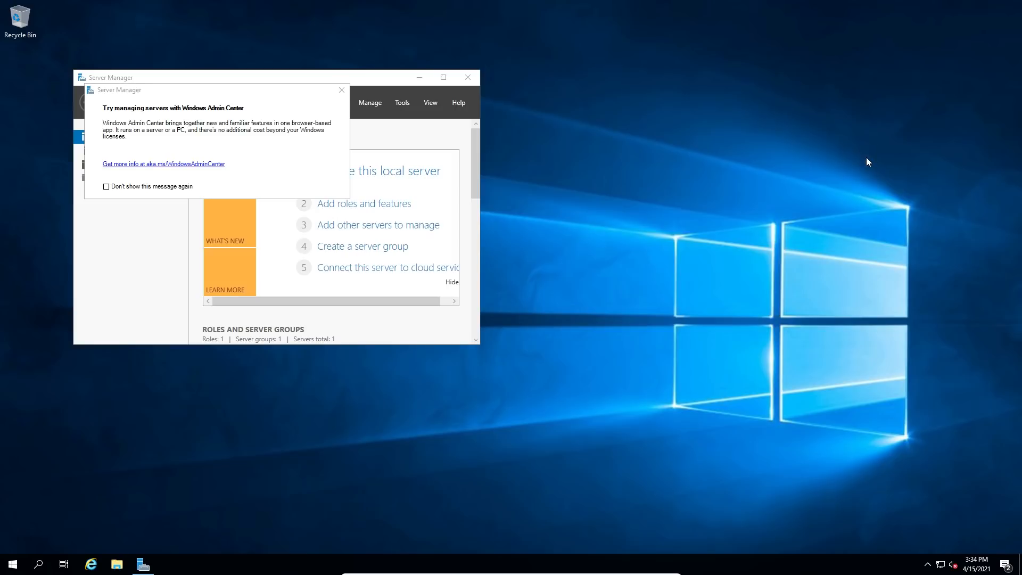
mouse_move(813, 286)
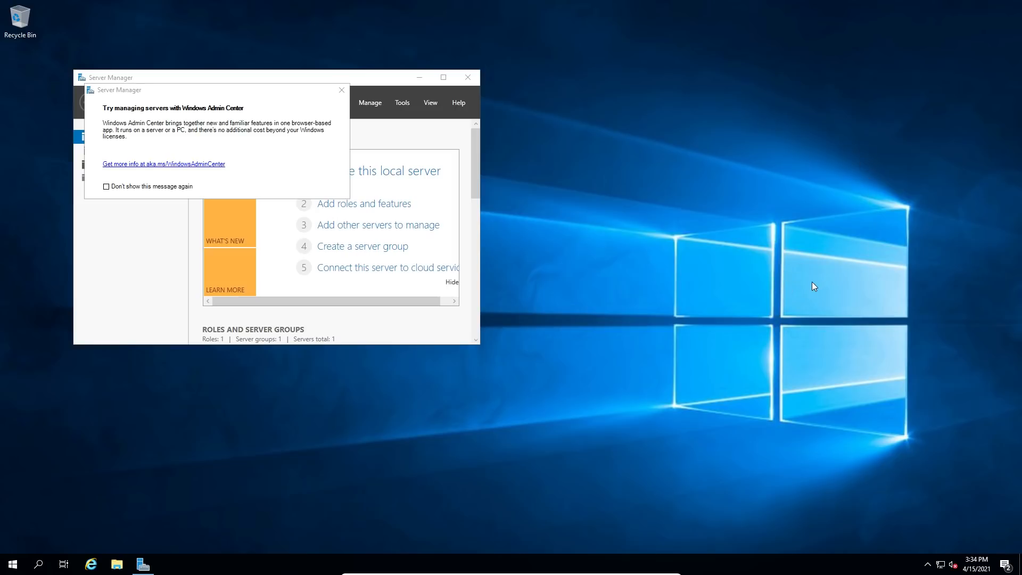
mouse_move(837, 280)
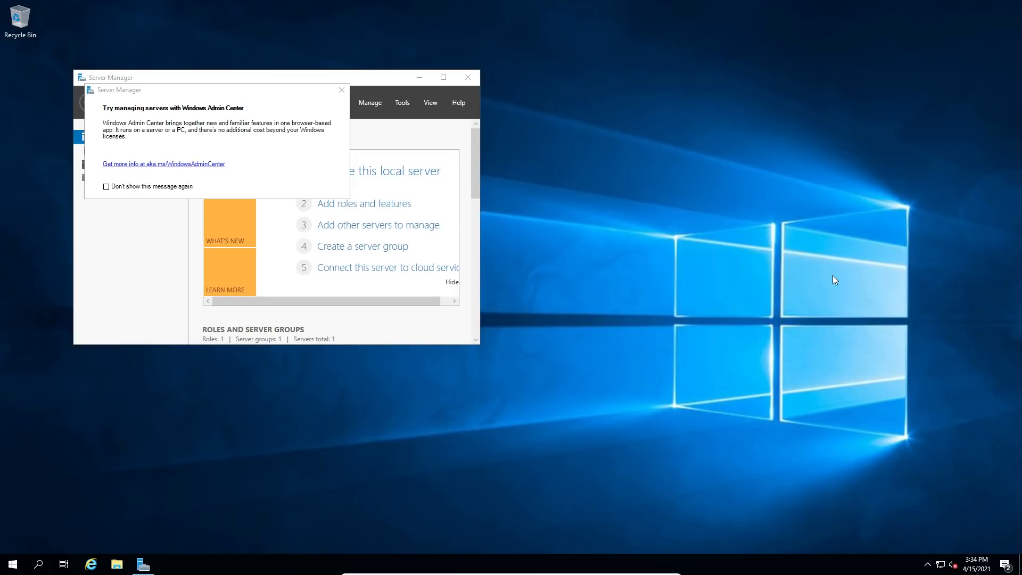
mouse_move(887, 254)
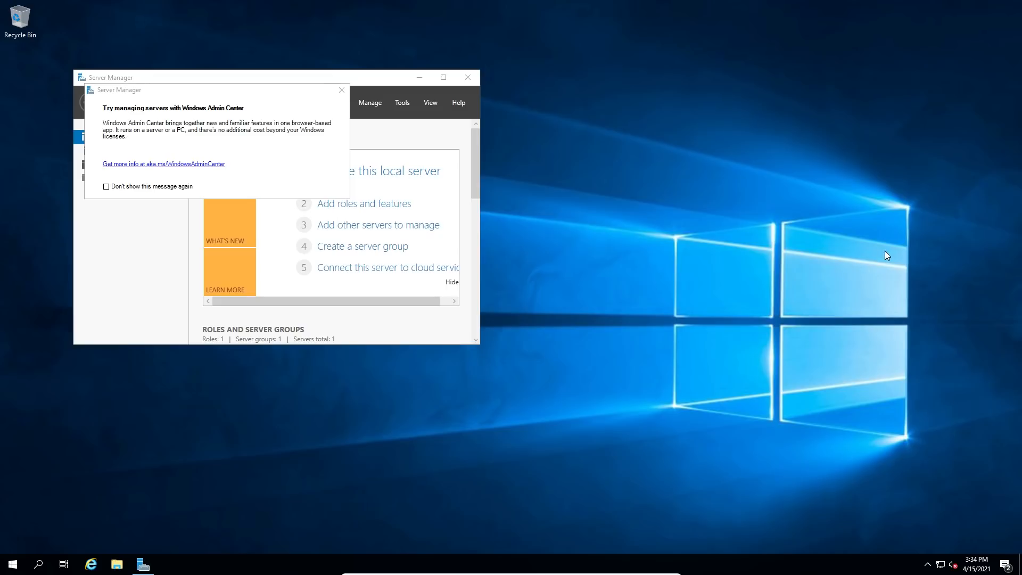
mouse_move(515, 420)
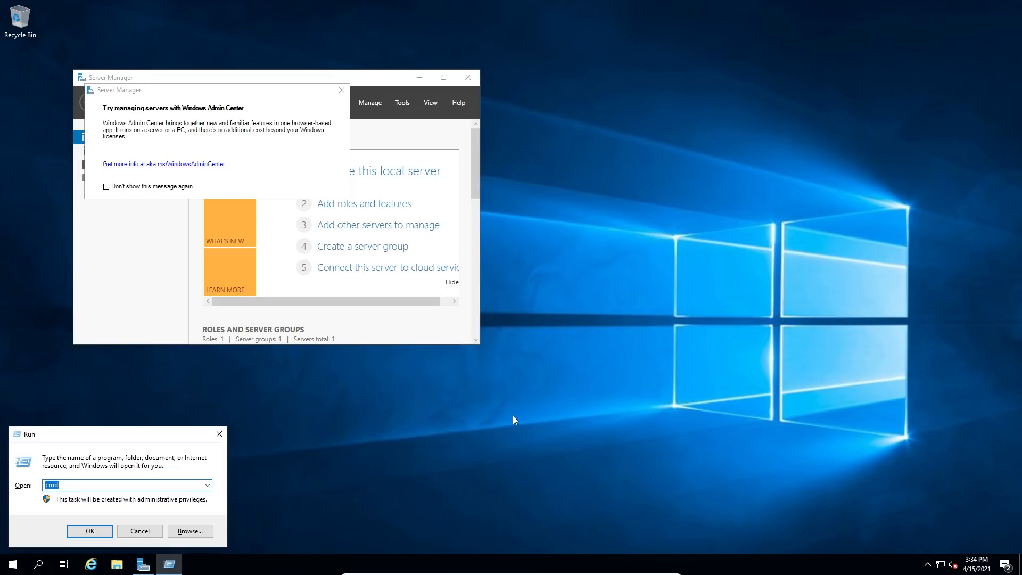
Run winver in a command prompt and dismiss the Windows version dialog
left_click(89, 530)
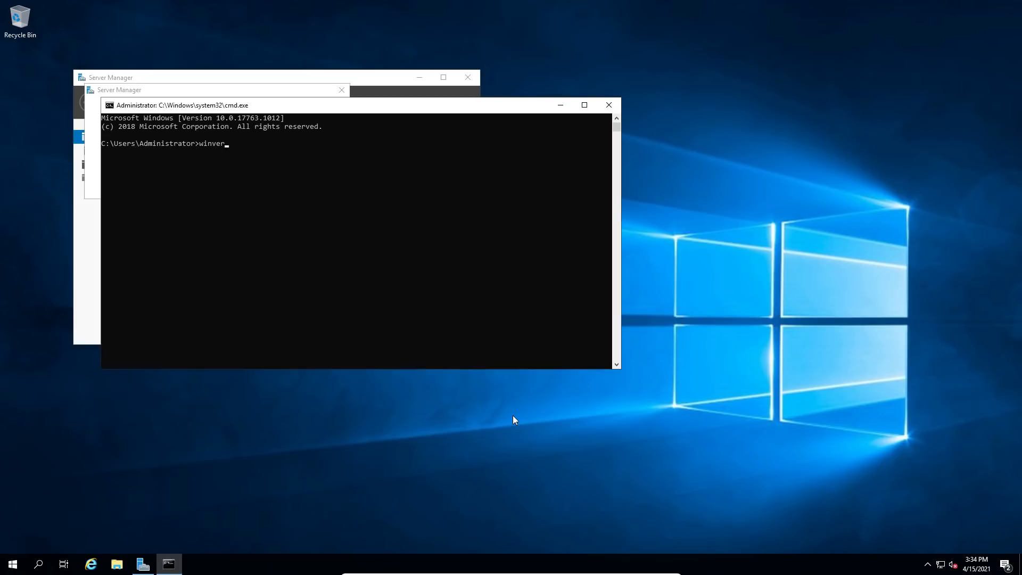
key("Return")
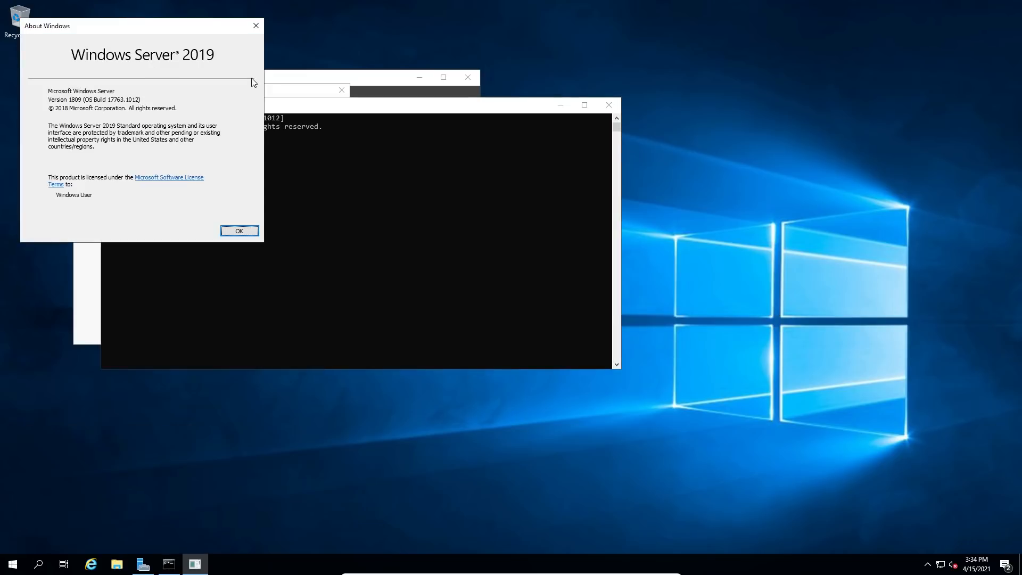
mouse_move(274, 26)
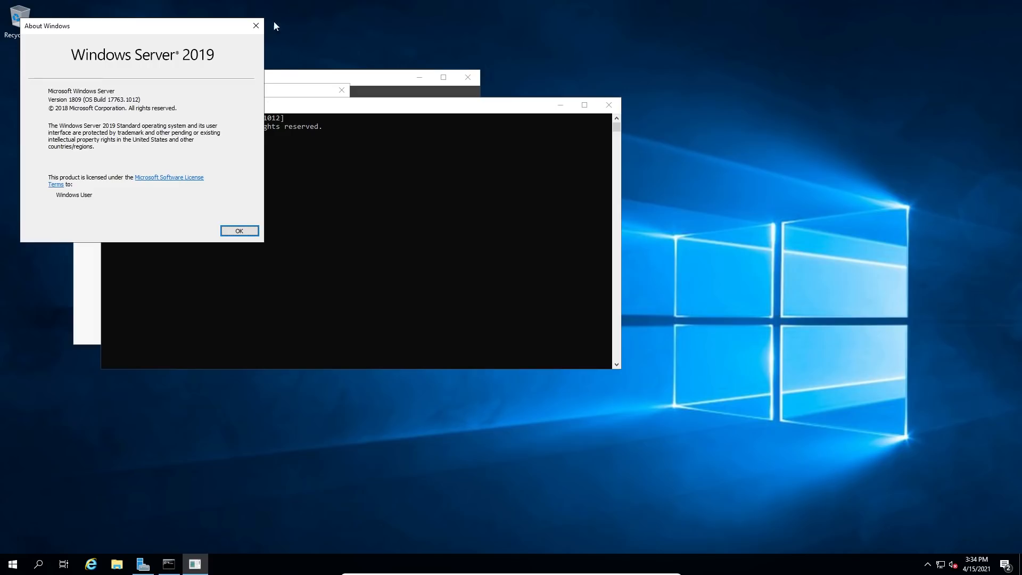
left_click(239, 231)
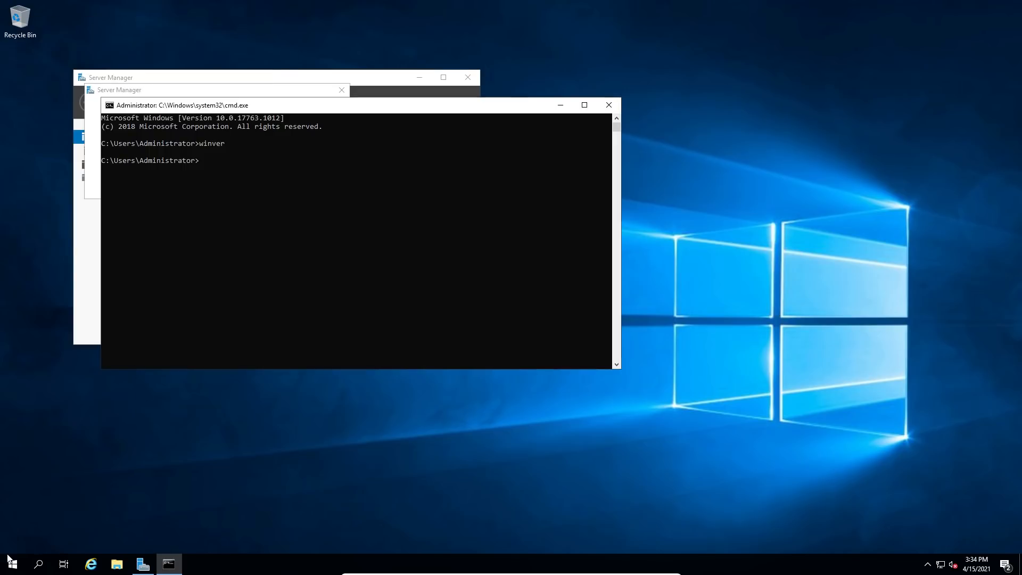
Launch Paint from the Windows Accessories group in the Start menu
left_click(10, 564)
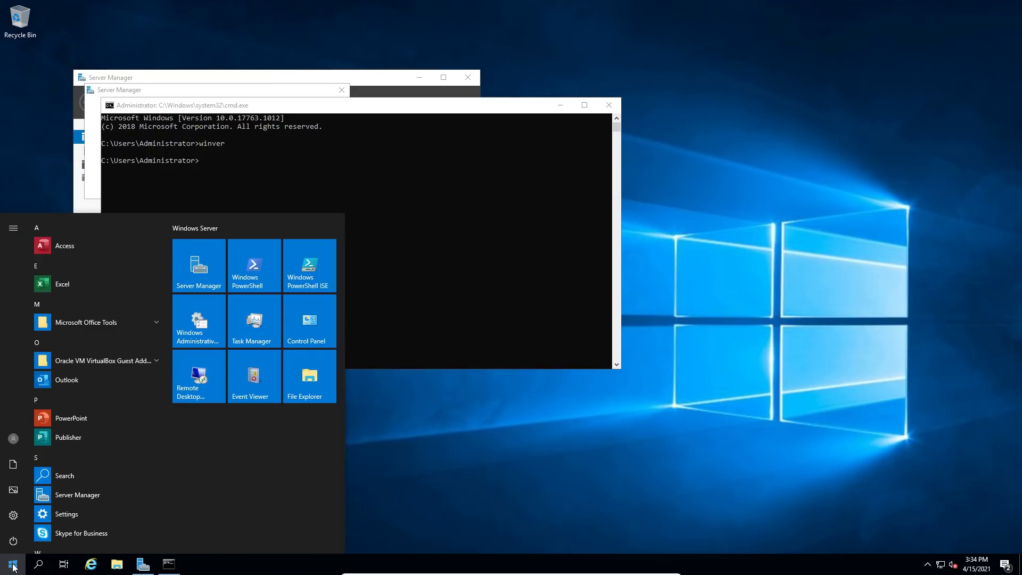
mouse_move(118, 285)
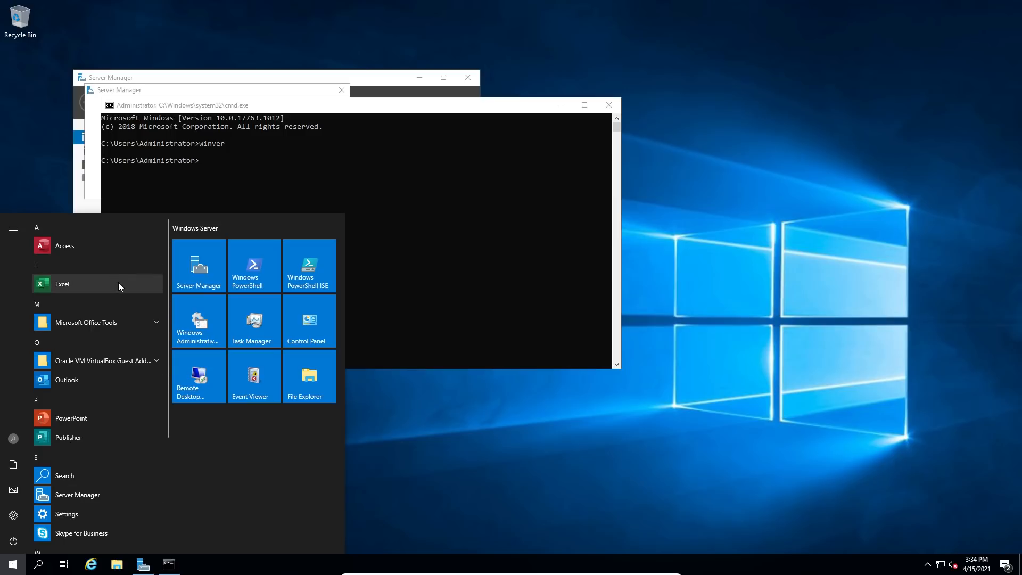
mouse_move(96, 290)
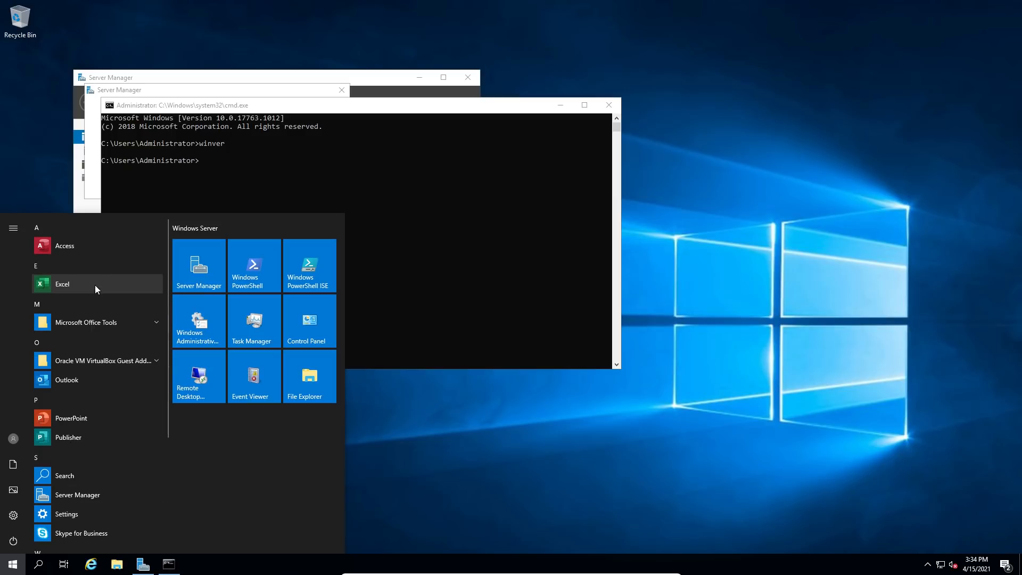
mouse_move(97, 440)
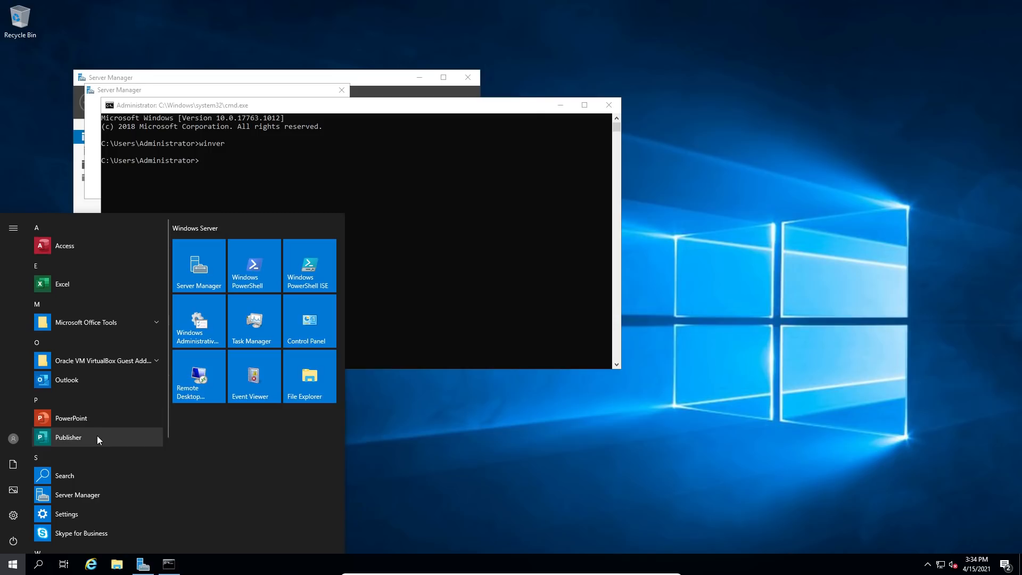
scroll("down", 3)
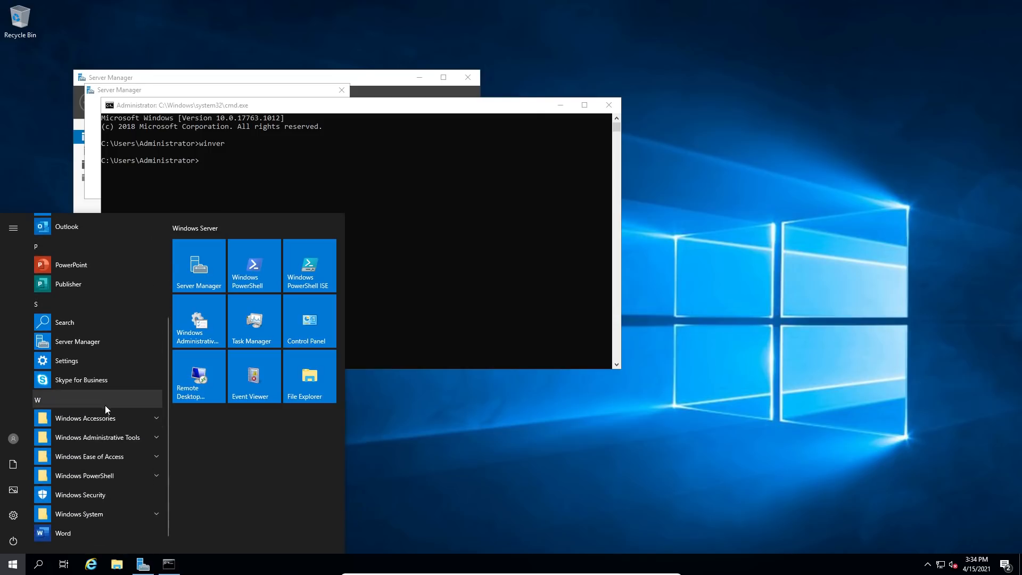
left_click(86, 417)
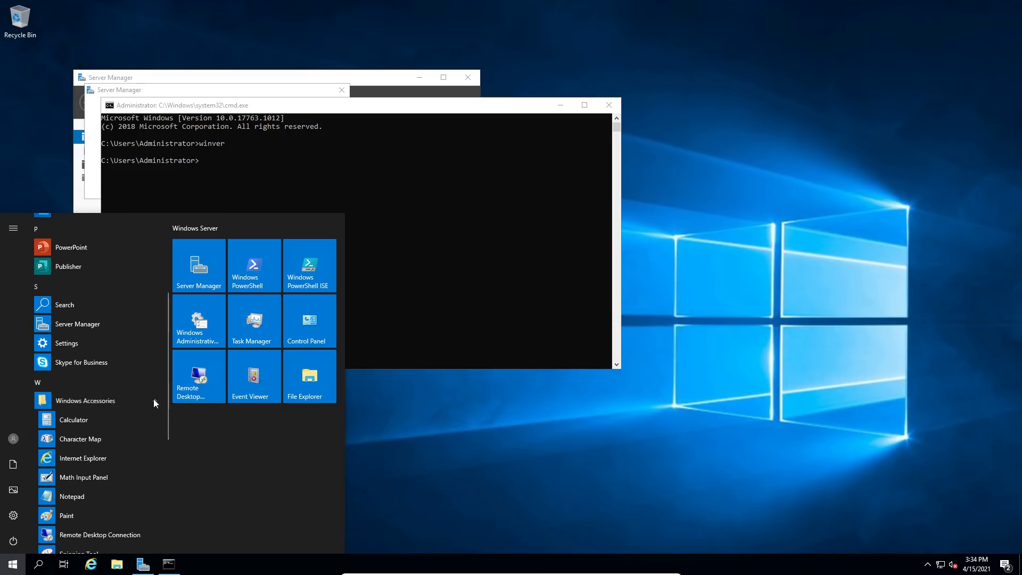
scroll("down", 3)
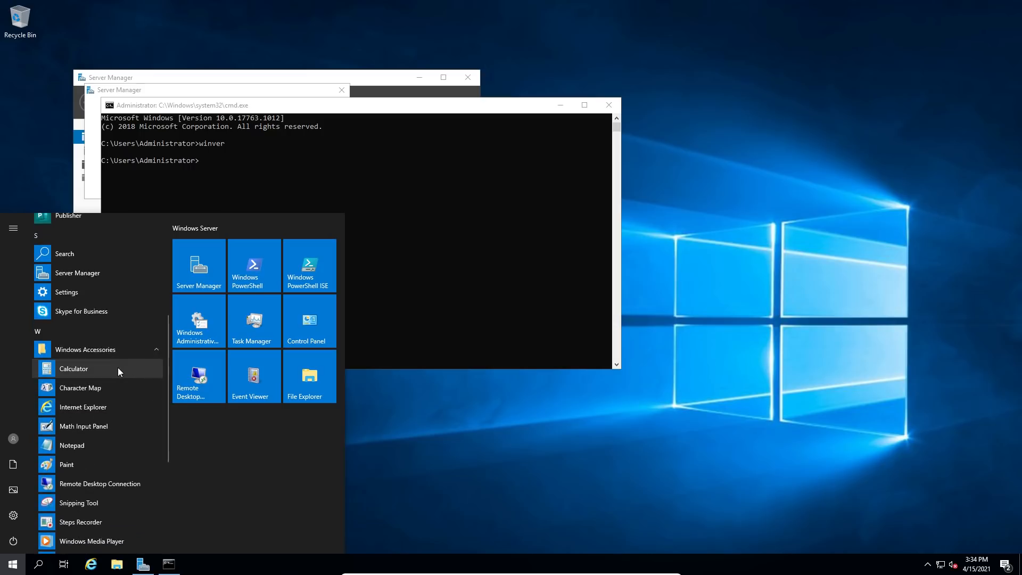
mouse_move(89, 468)
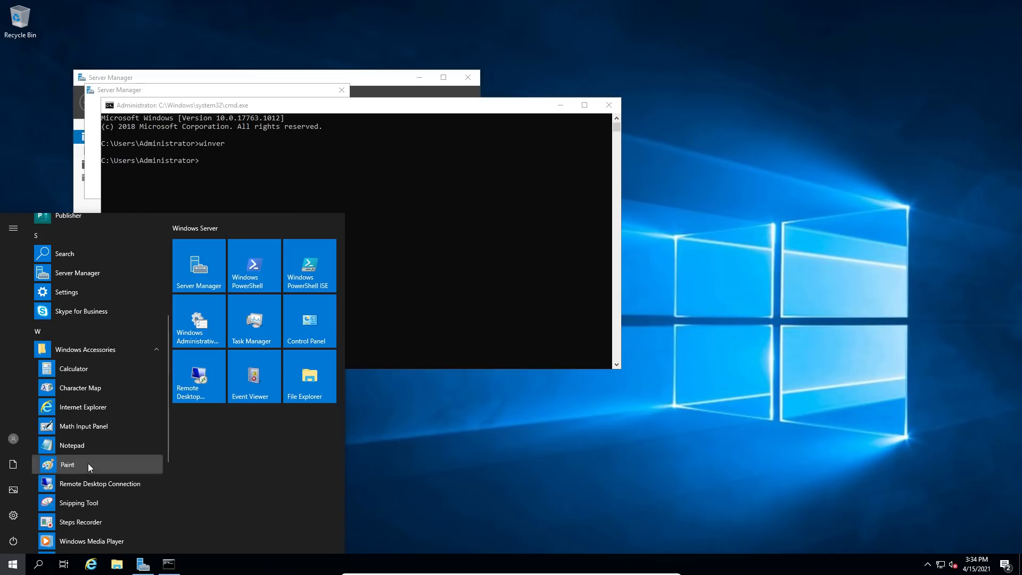
left_click(67, 464)
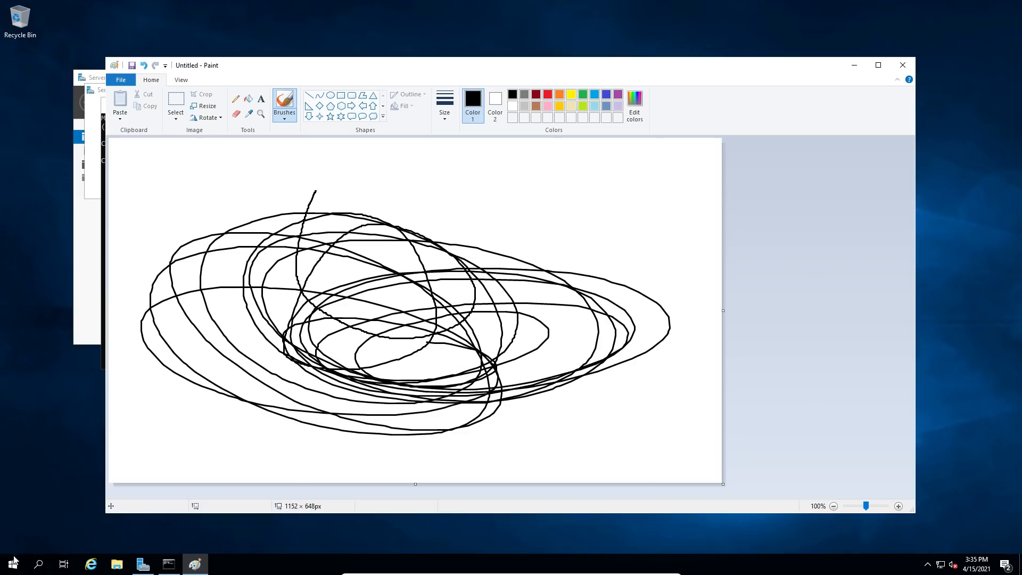
View the CPU performance graph in Task Manager, then close it
left_click(12, 563)
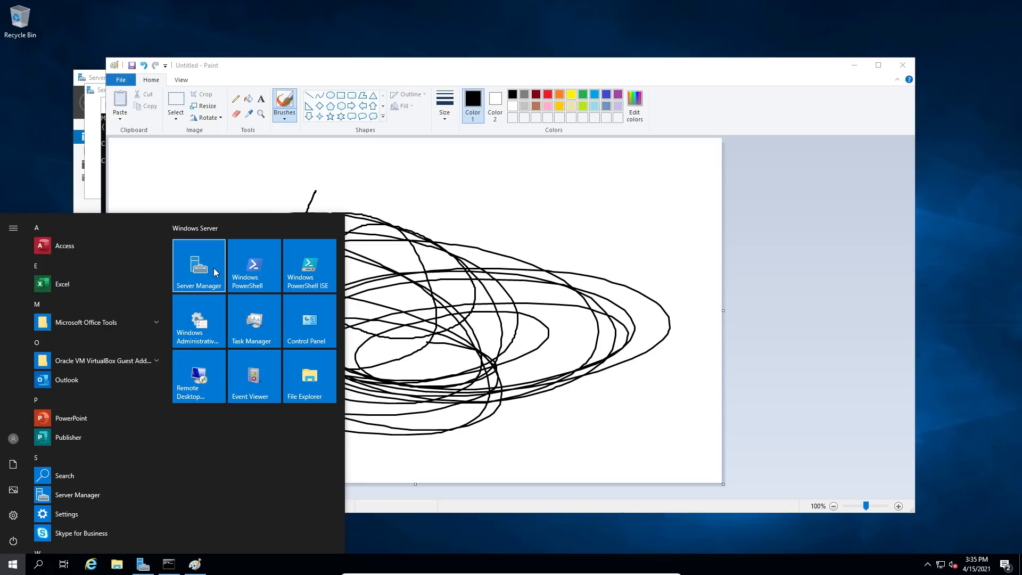
left_click(254, 320)
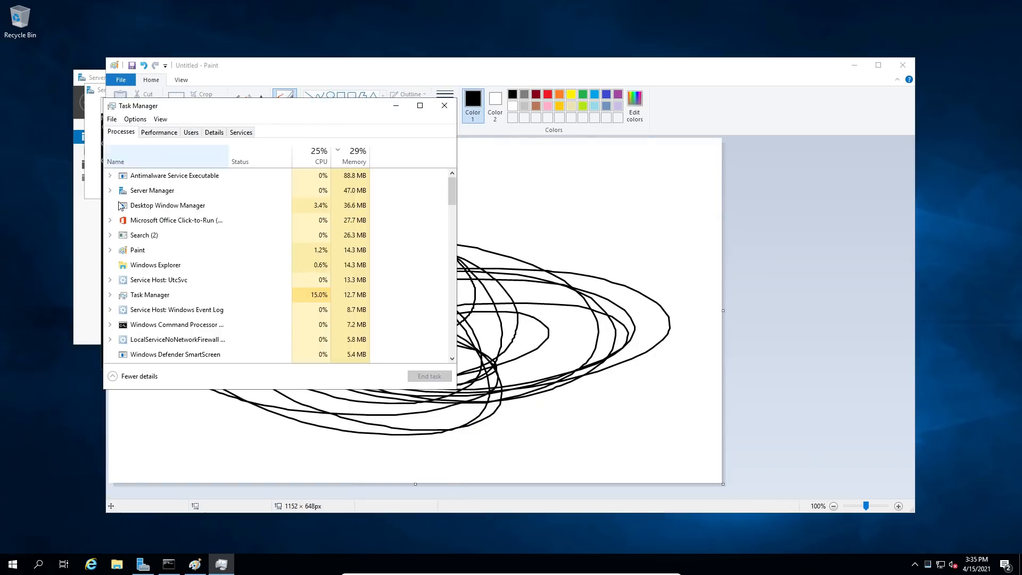
left_click(159, 132)
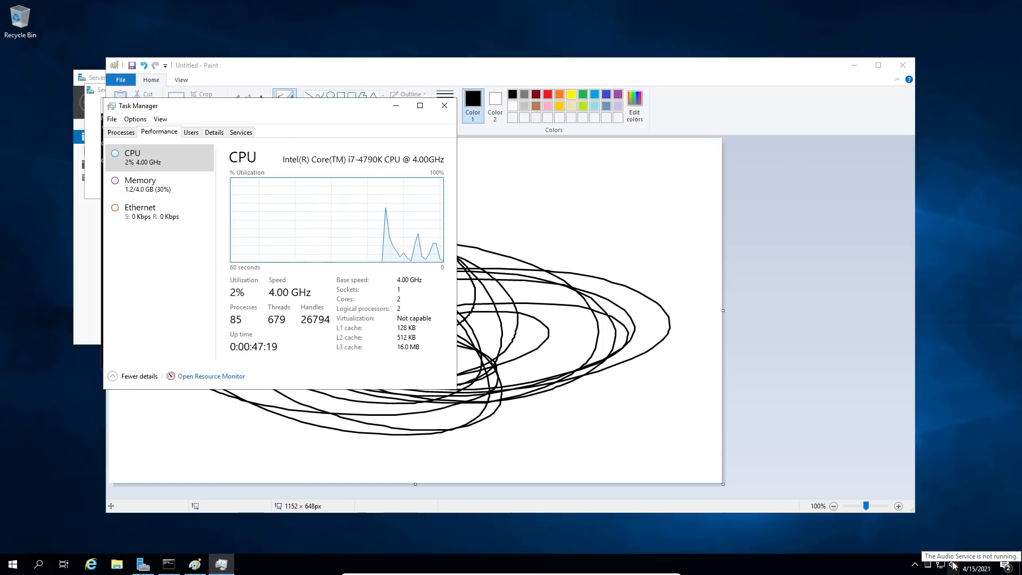
left_click(444, 106)
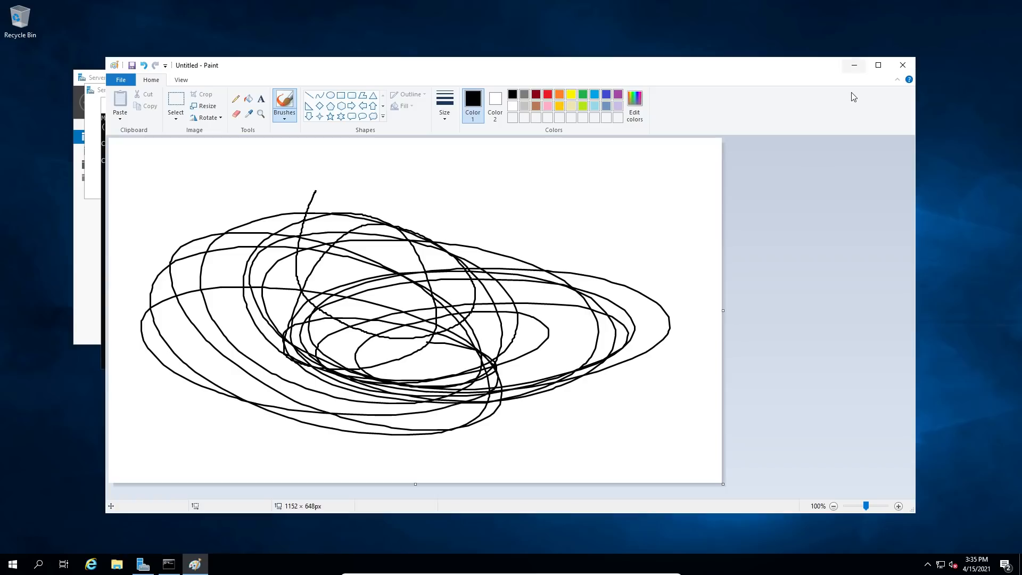
mouse_move(852, 83)
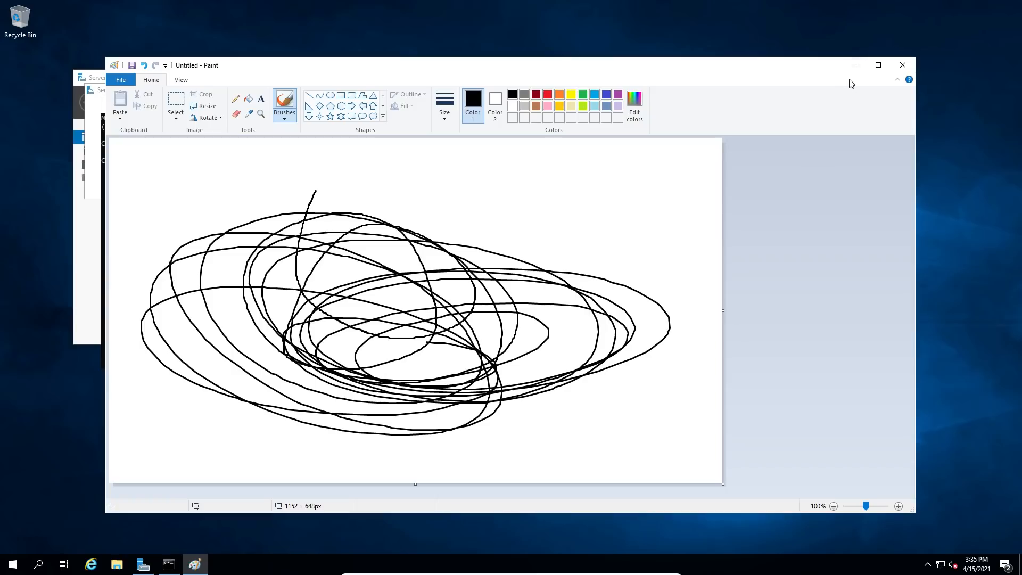
Close Paint, discarding the unsaved scribble
left_click(902, 65)
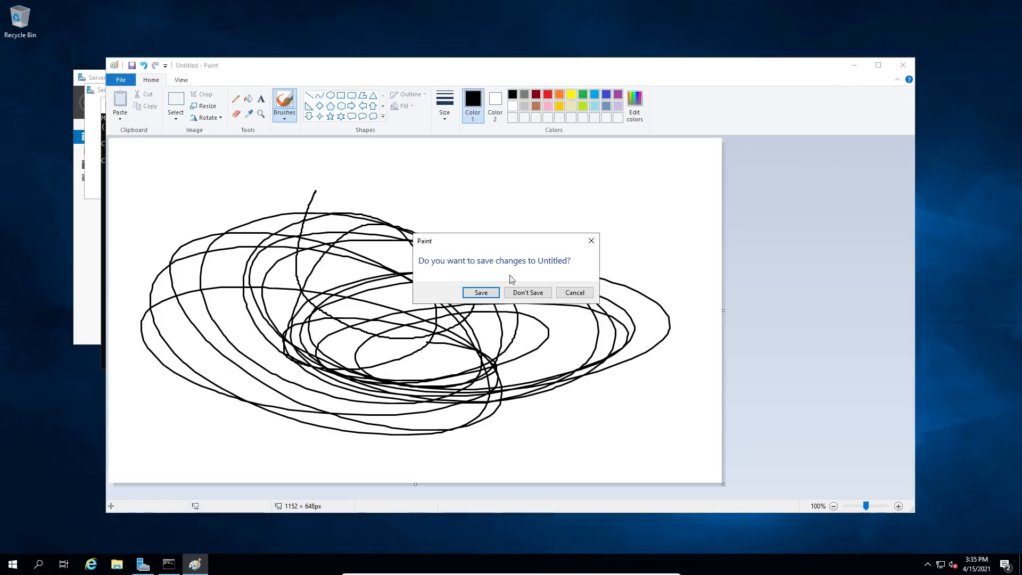
left_click(527, 292)
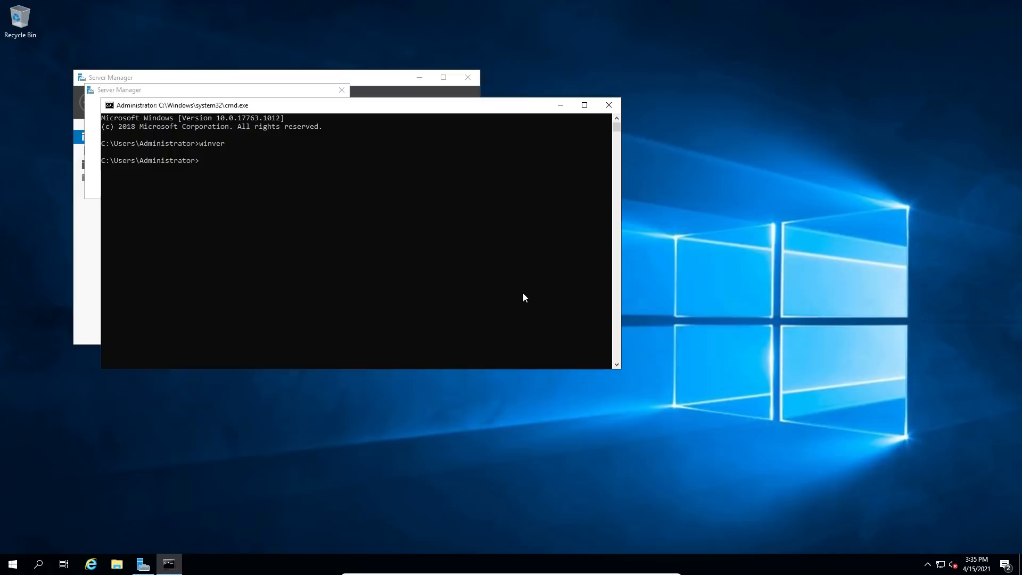
mouse_move(863, 261)
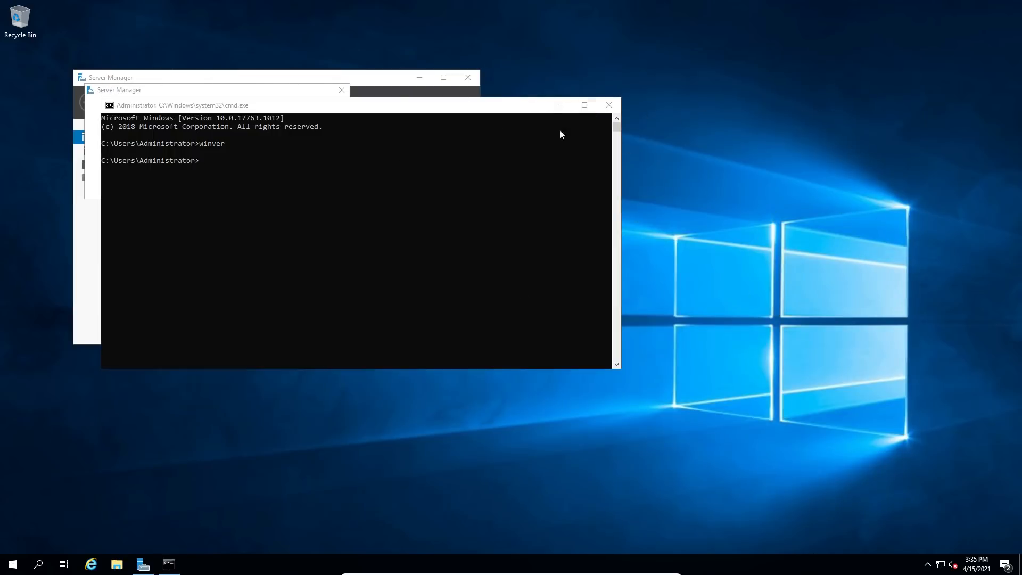
mouse_move(449, 129)
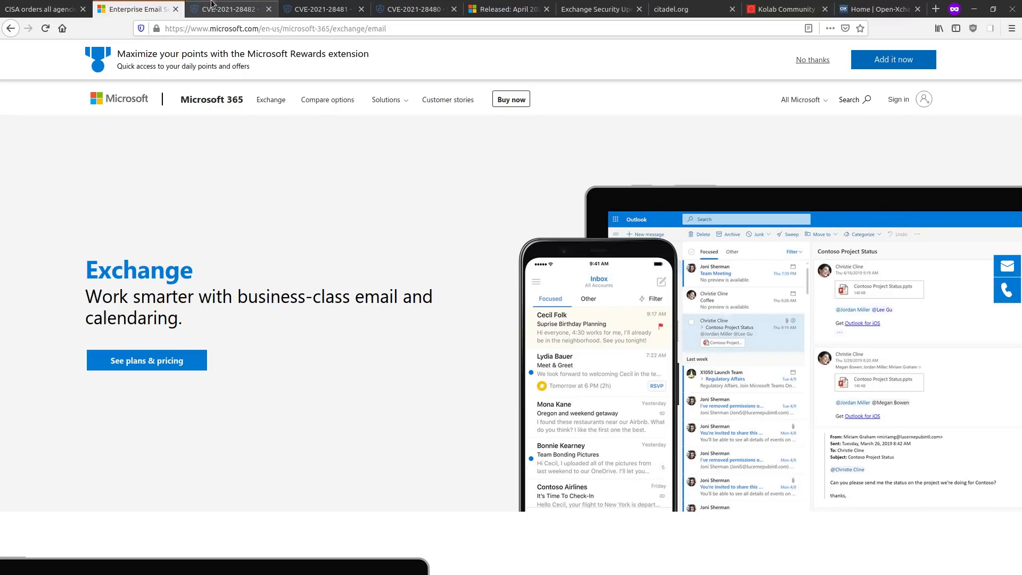
mouse_move(228, 9)
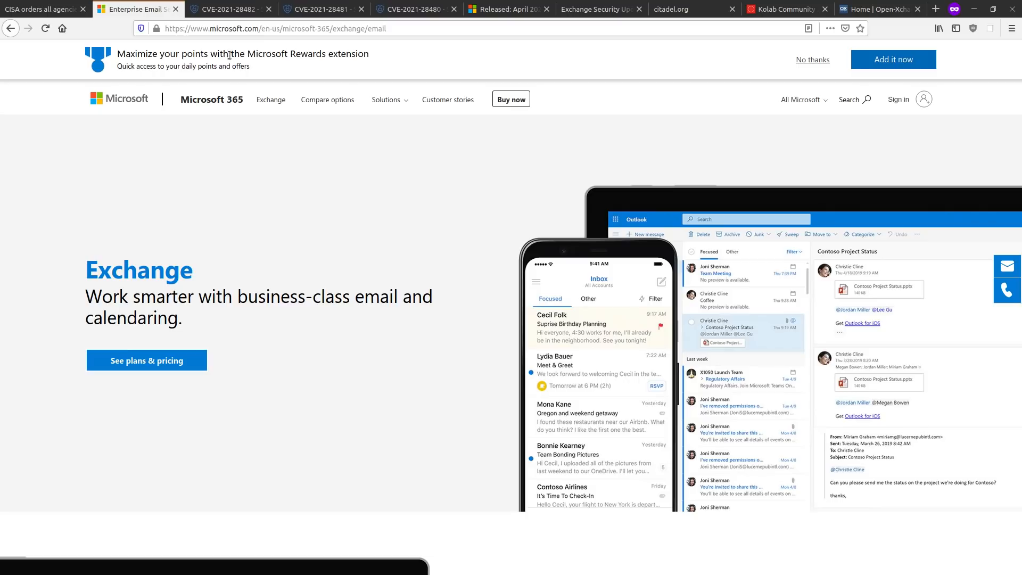
Review the CVE-2021-28482 metrics, then move to the CVE-2021-28481 page
left_click(225, 9)
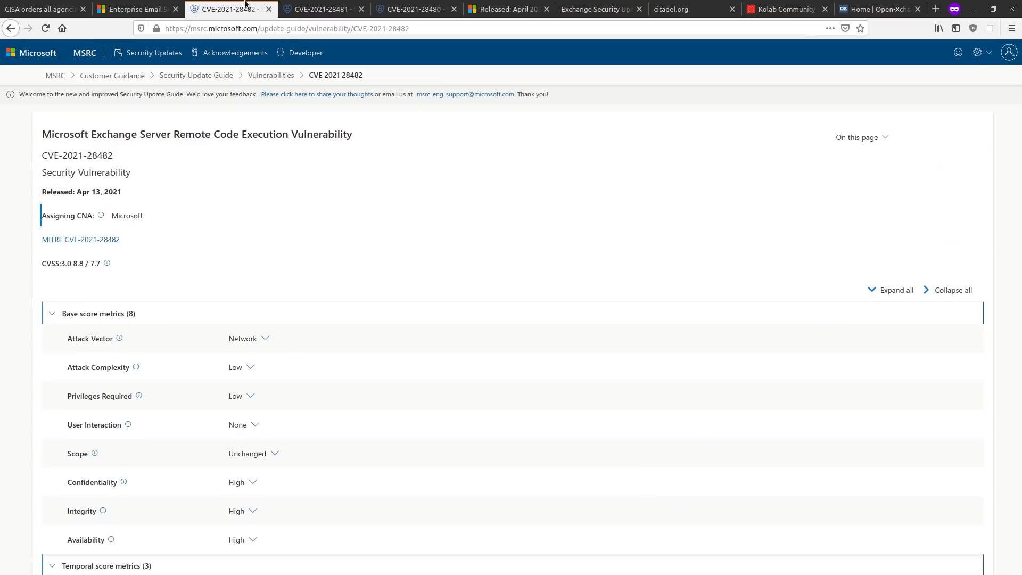
mouse_move(227, 9)
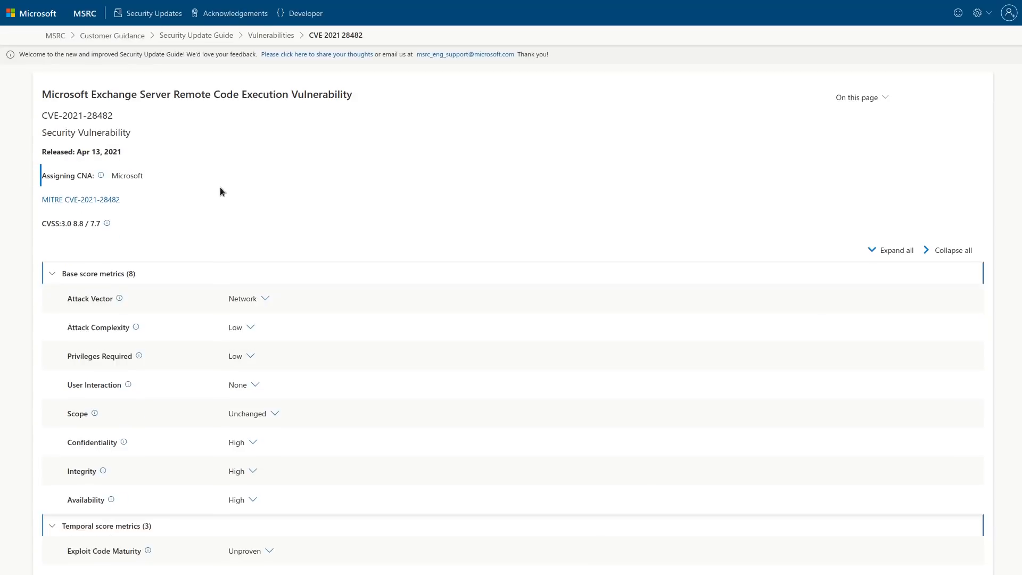
scroll("down", 3)
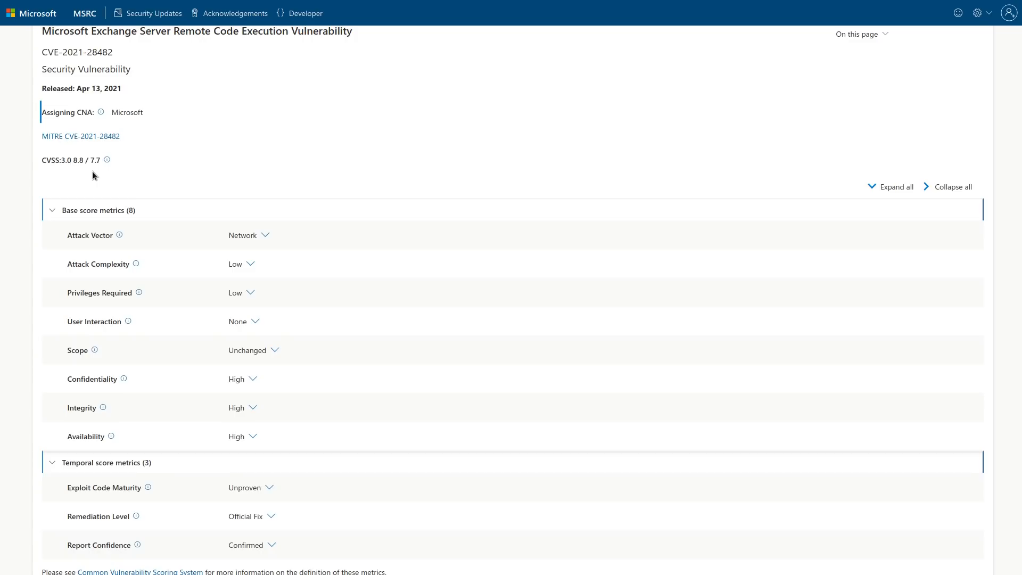
mouse_move(186, 181)
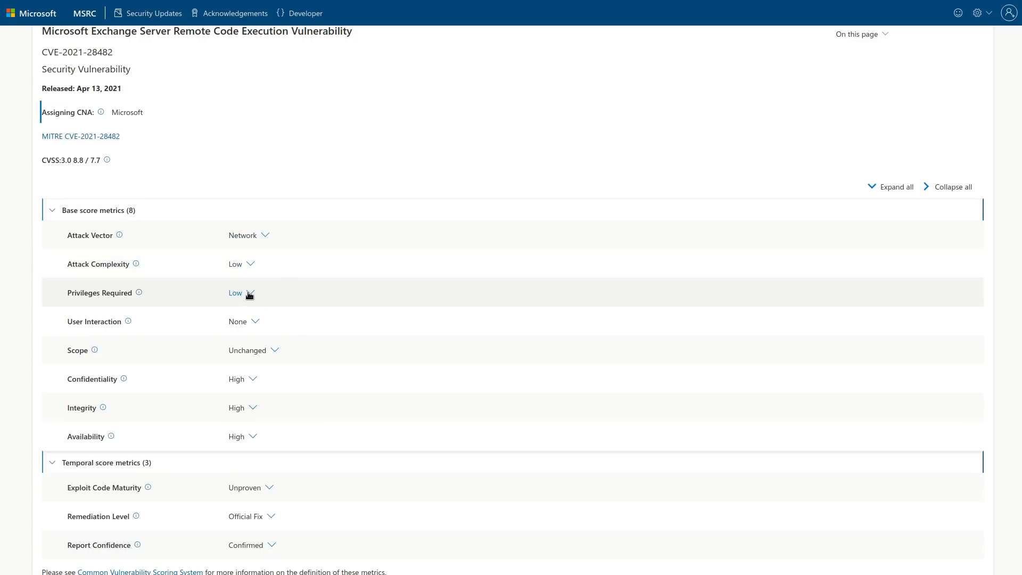
mouse_move(245, 220)
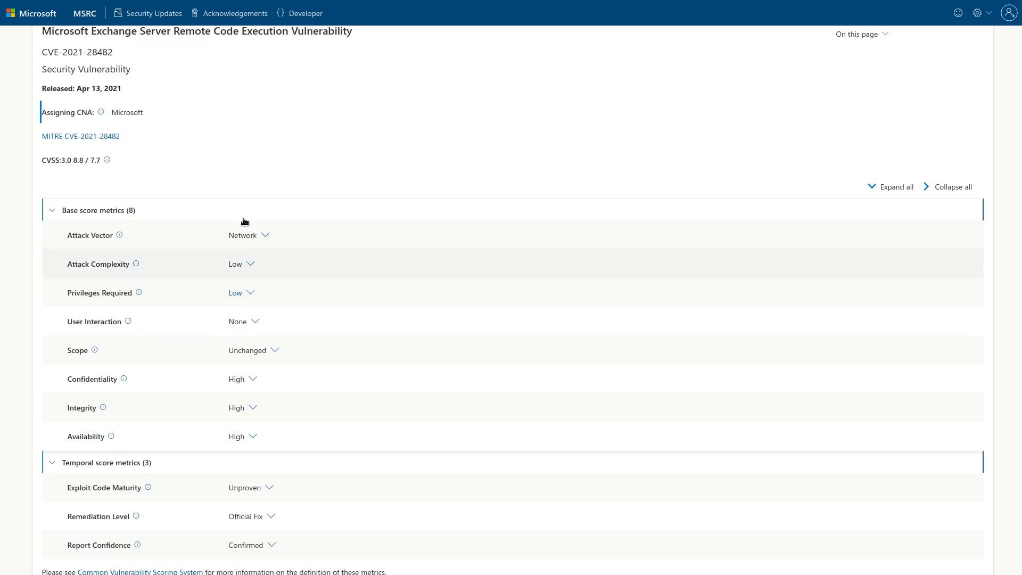
left_click(319, 9)
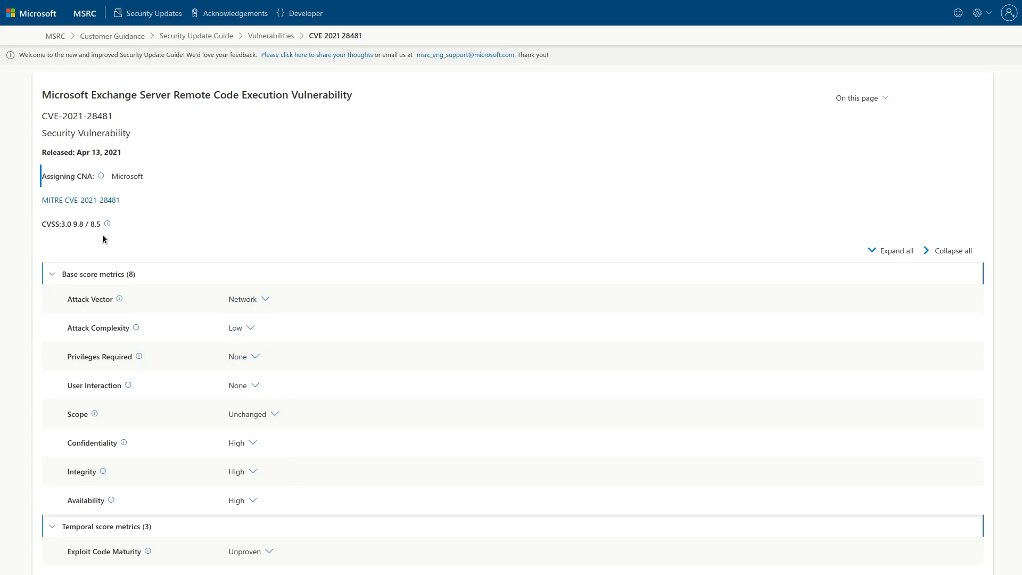
Compare the 28480, 28481 and 28482 pages, finishing on CVE-2021-28480 with CVSS 9.8
left_click(415, 9)
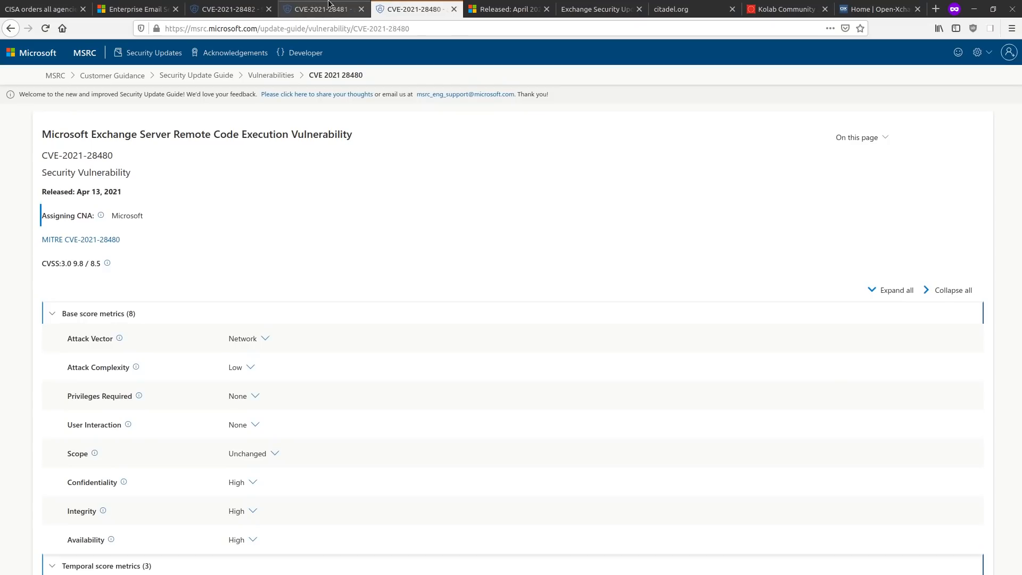
left_click(319, 9)
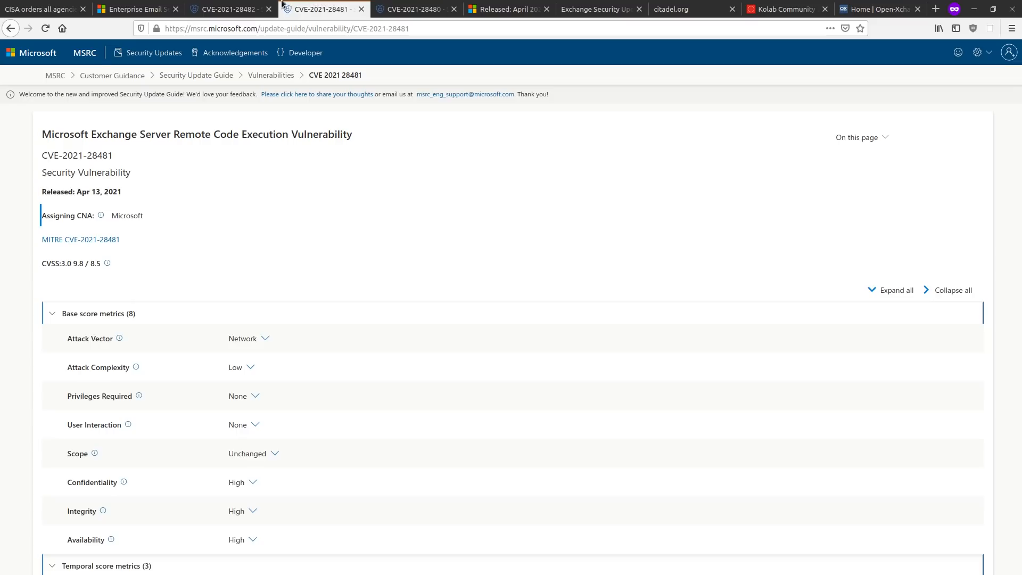
left_click(228, 10)
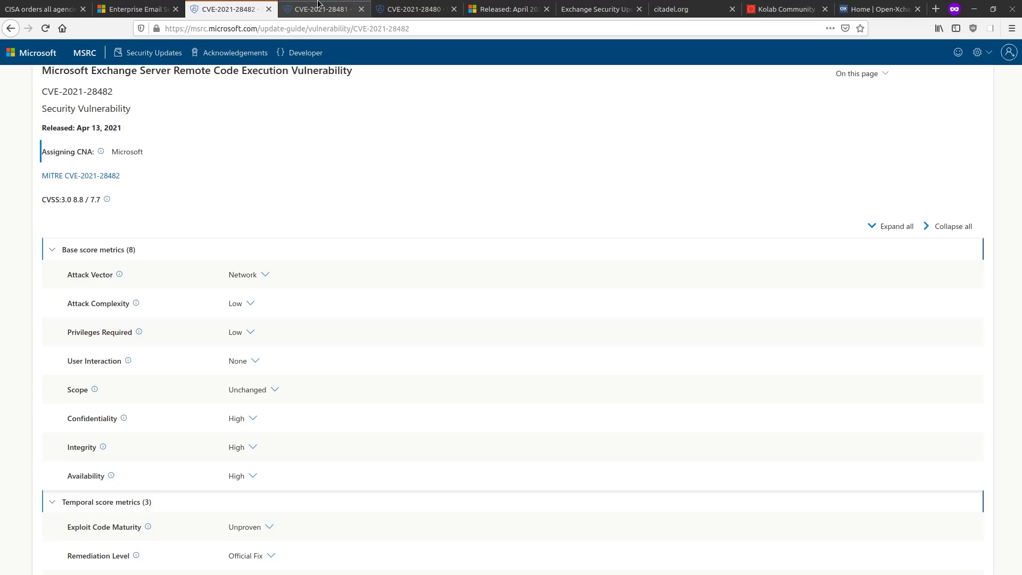
left_click(415, 10)
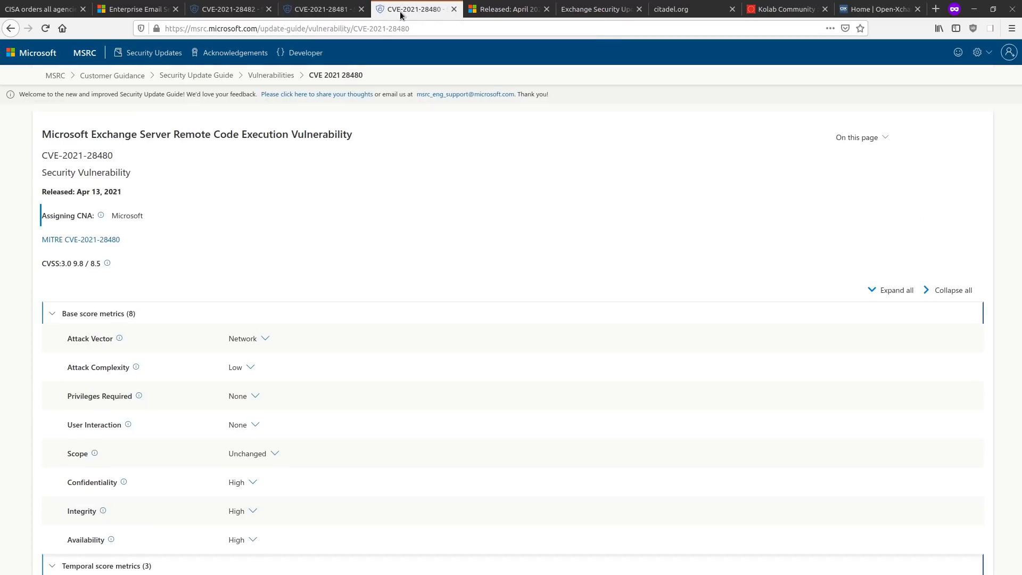
Scroll to the attack vector, privileges and impact metrics of CVE-2021-28480
scroll("down", 3)
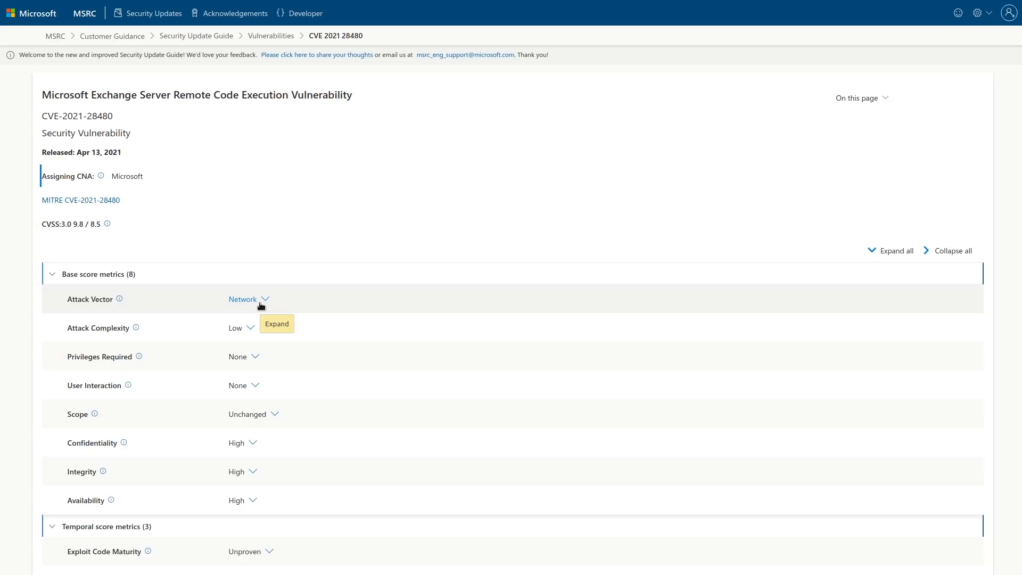
mouse_move(282, 295)
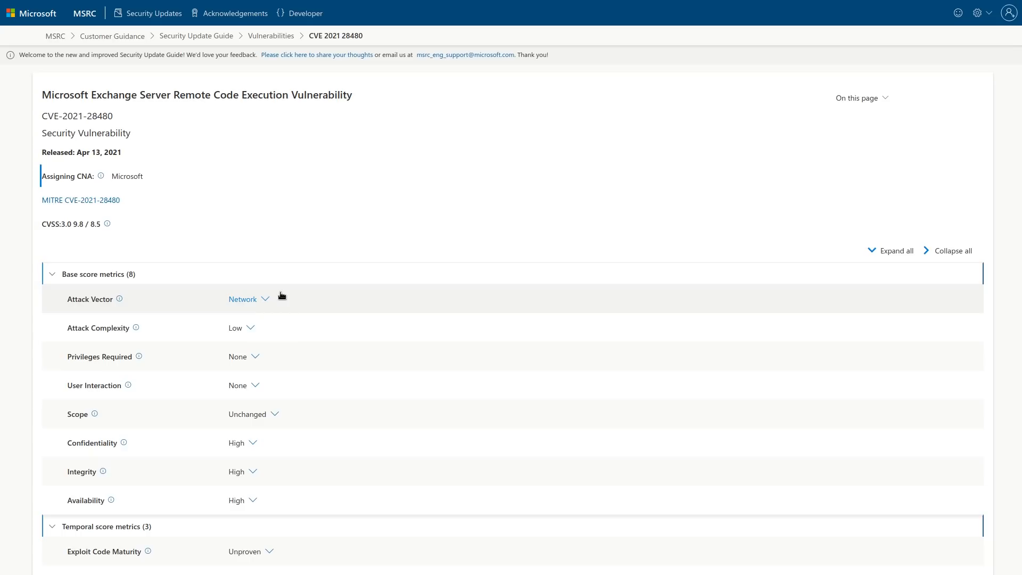
mouse_move(288, 309)
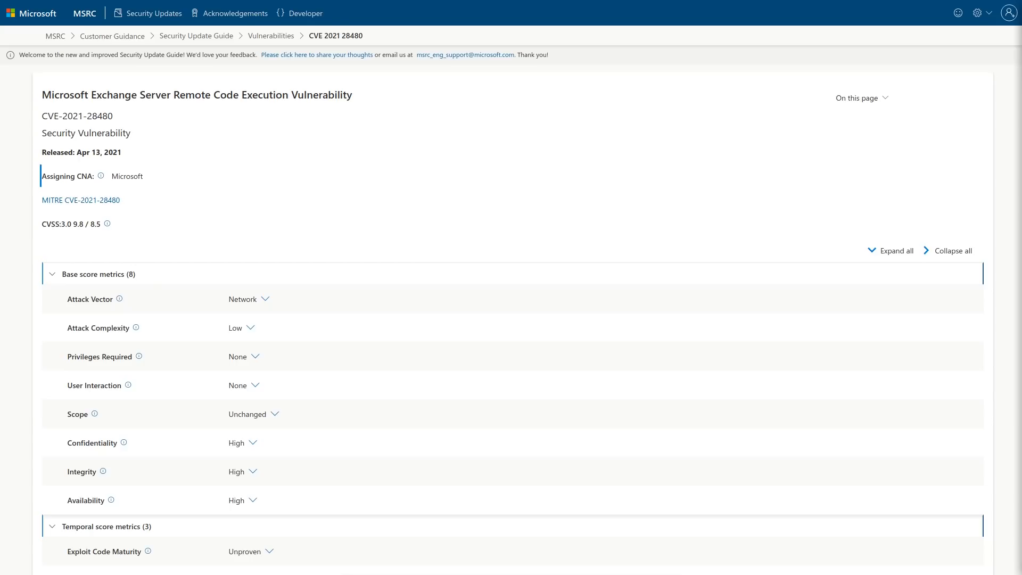
mouse_move(1015, 222)
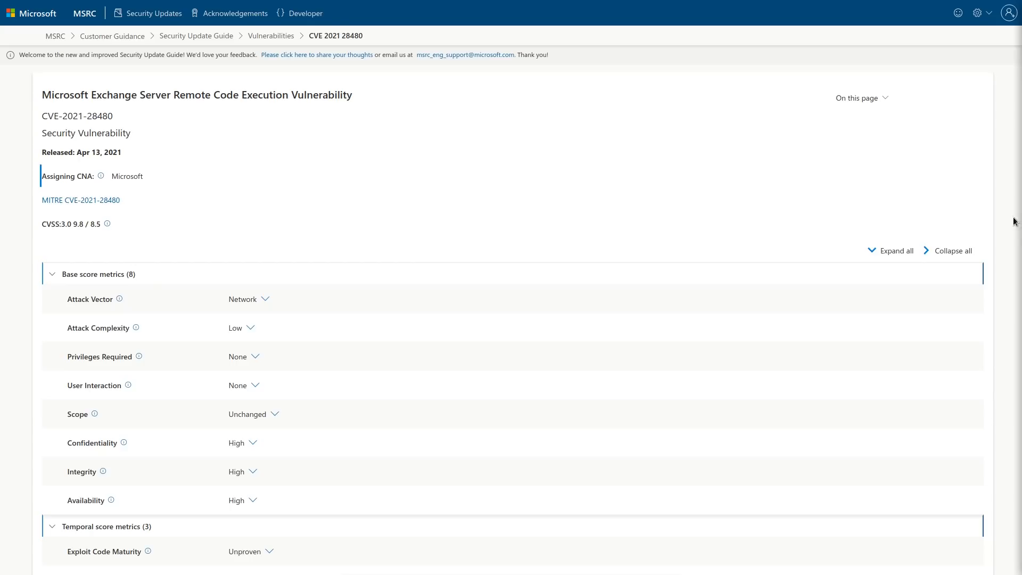
mouse_move(311, 353)
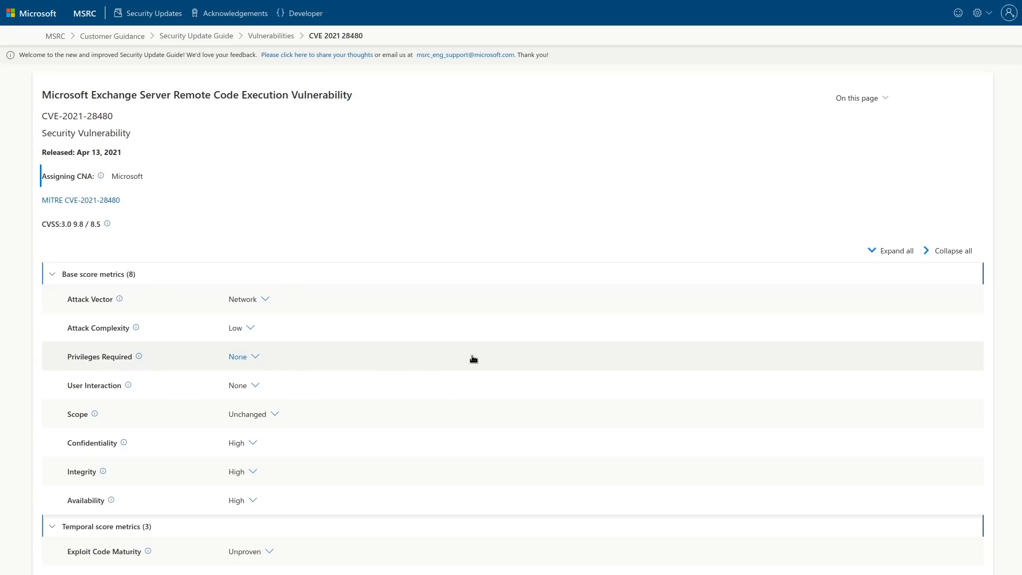
mouse_move(397, 353)
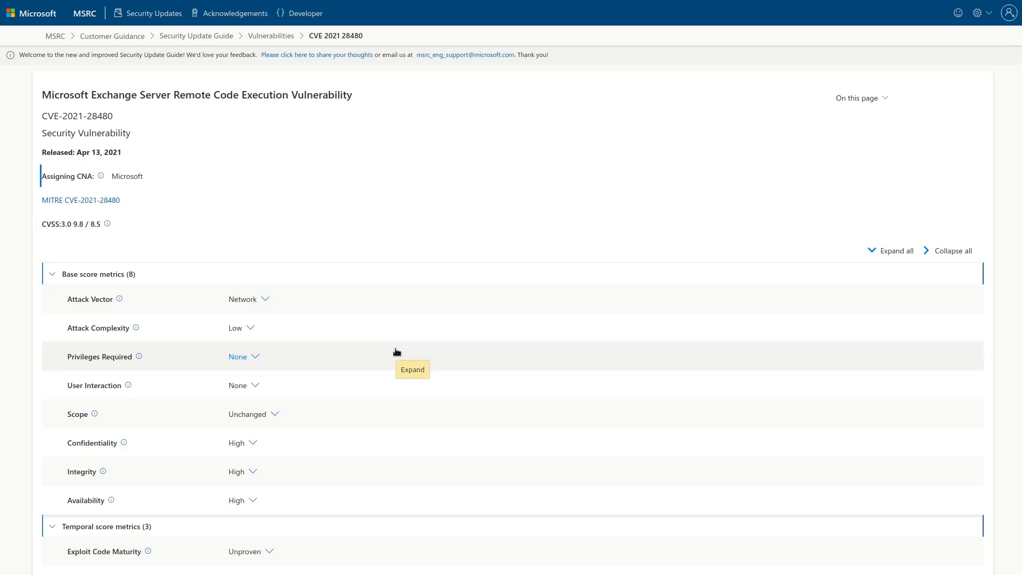
mouse_move(392, 359)
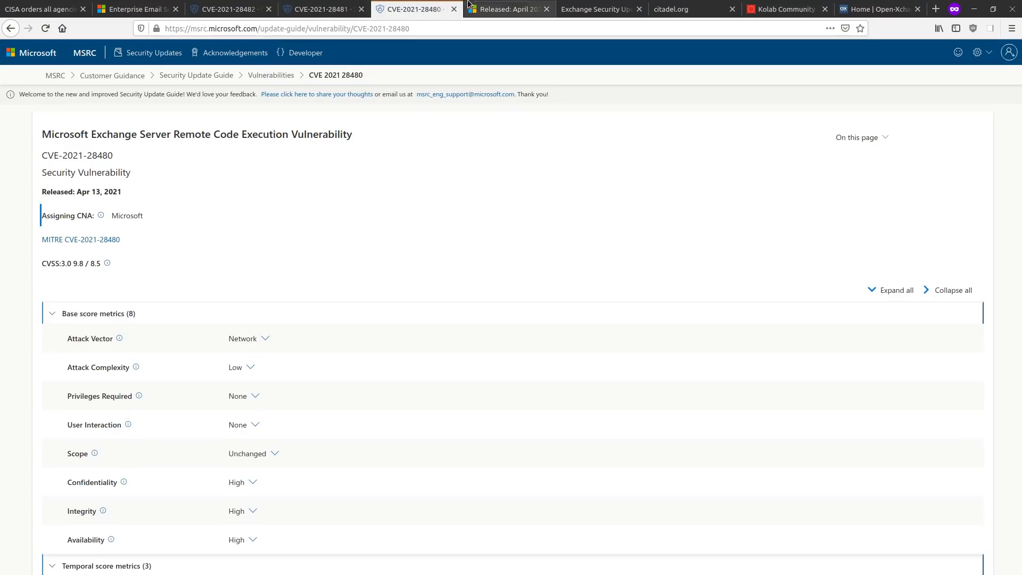
mouse_move(509, 8)
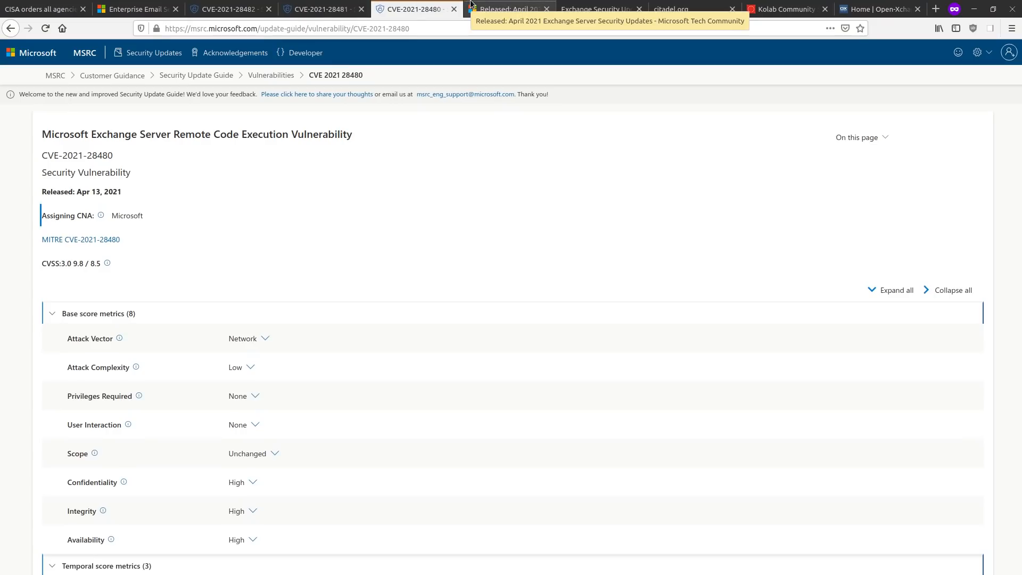
mouse_move(443, 9)
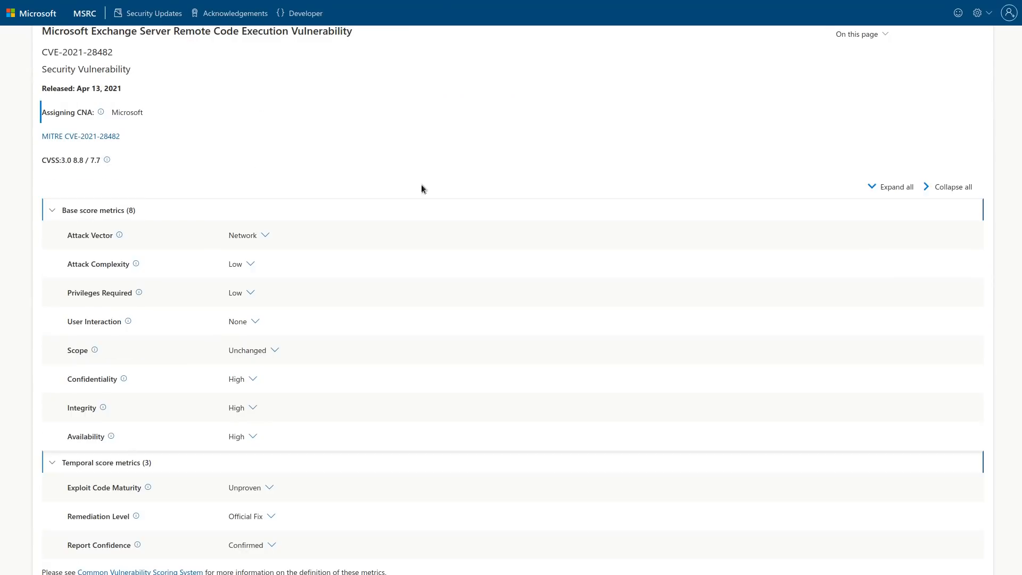
mouse_move(412, 9)
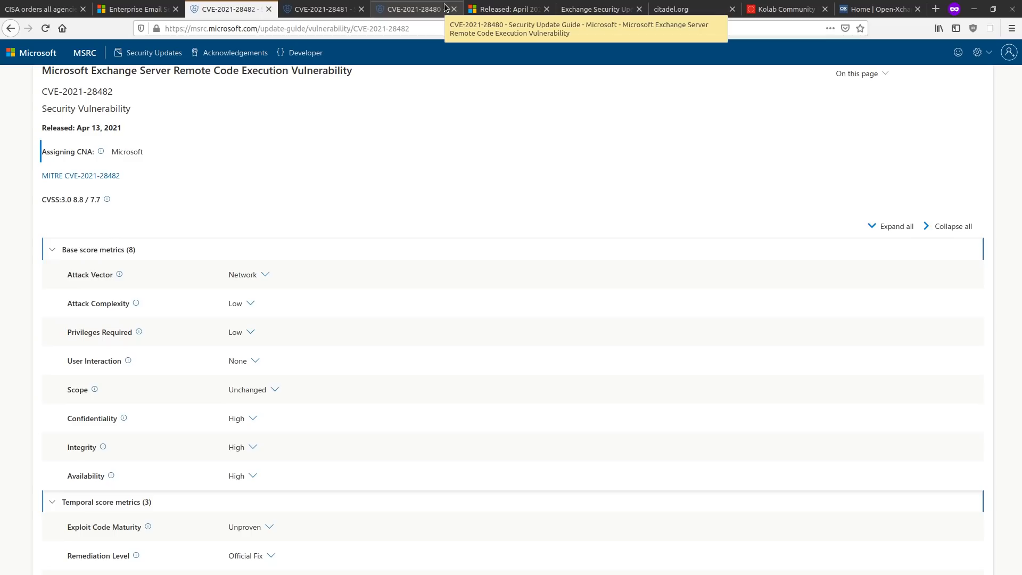
View the April 2021 Exchange Server Security Updates post and its affected versions list
left_click(510, 9)
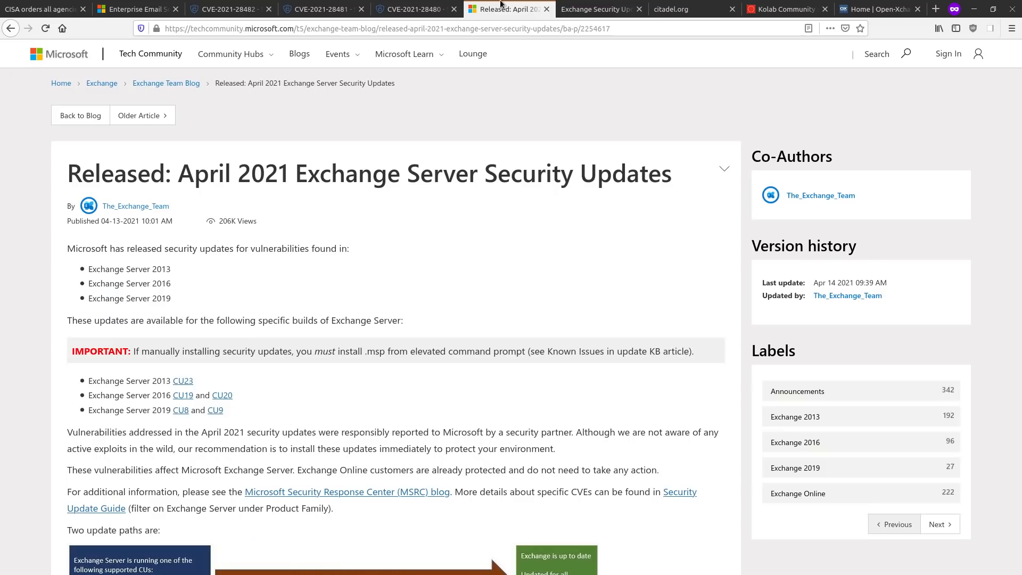
scroll("down", 3)
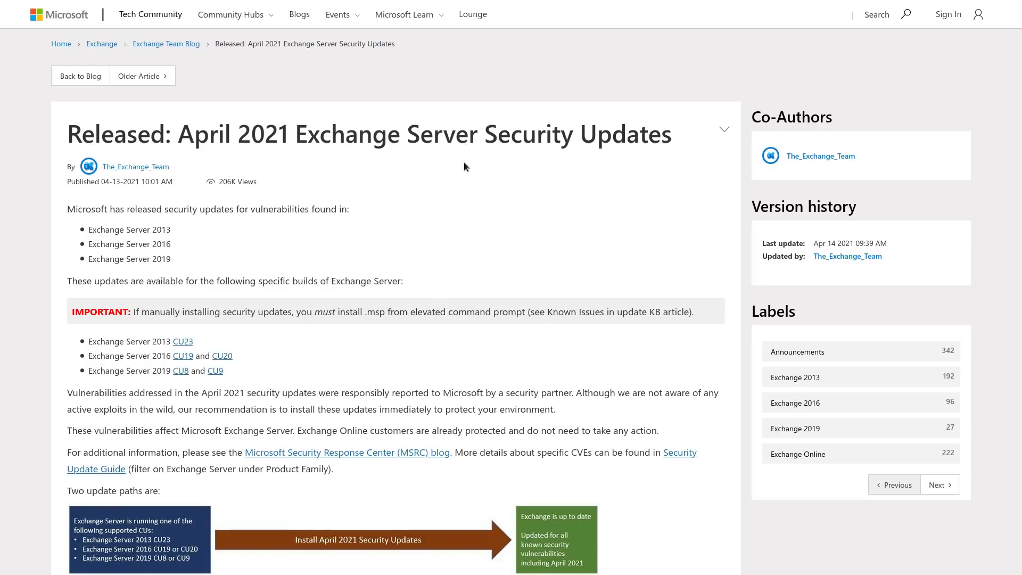
mouse_move(408, 129)
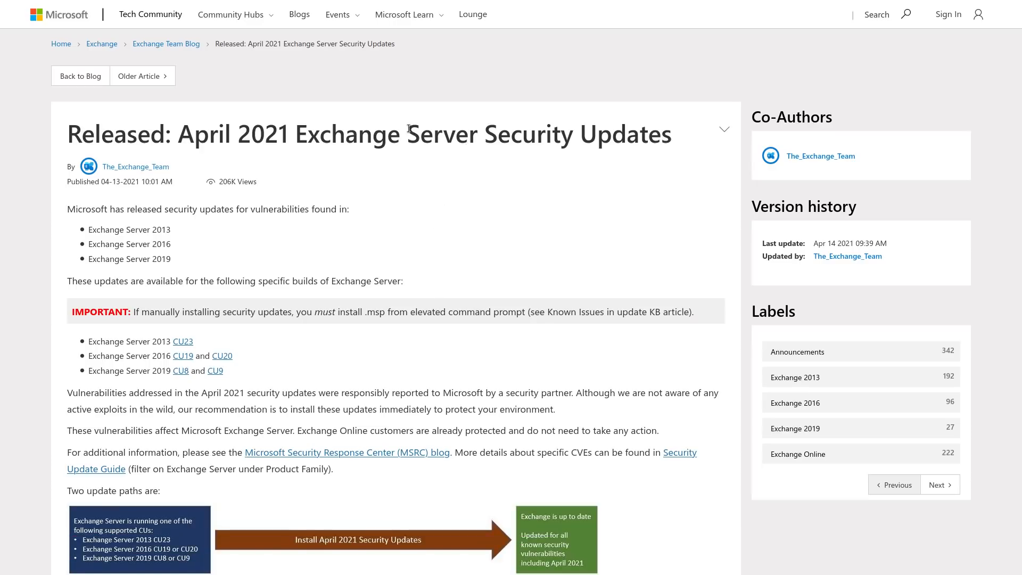
mouse_move(391, 164)
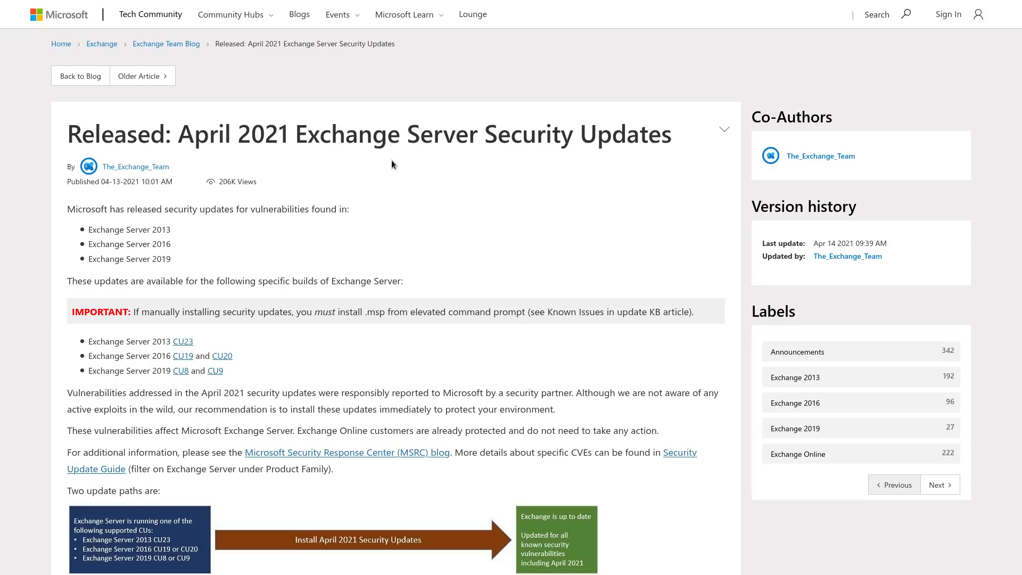
mouse_move(388, 163)
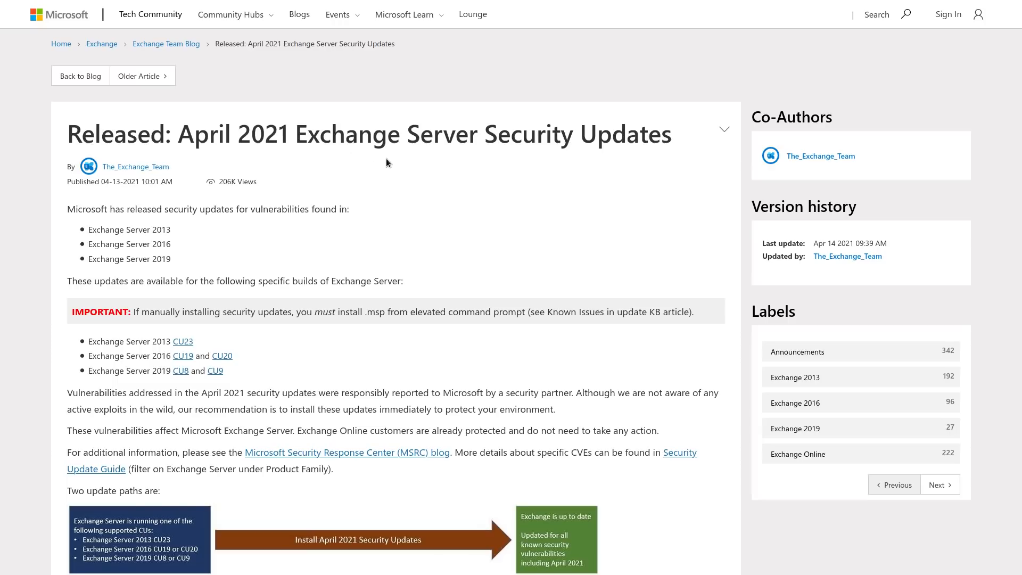
mouse_move(365, 156)
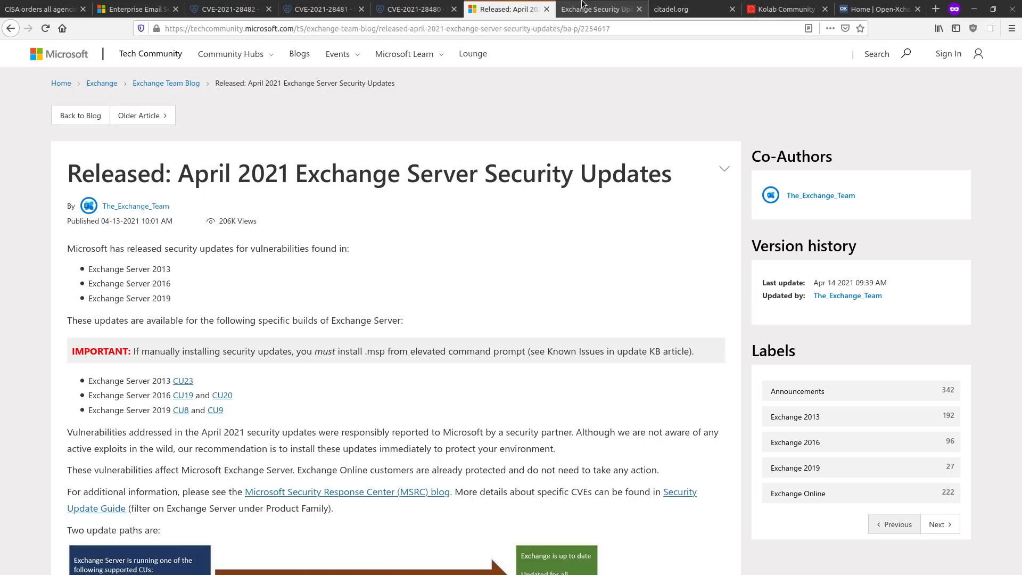
mouse_move(599, 10)
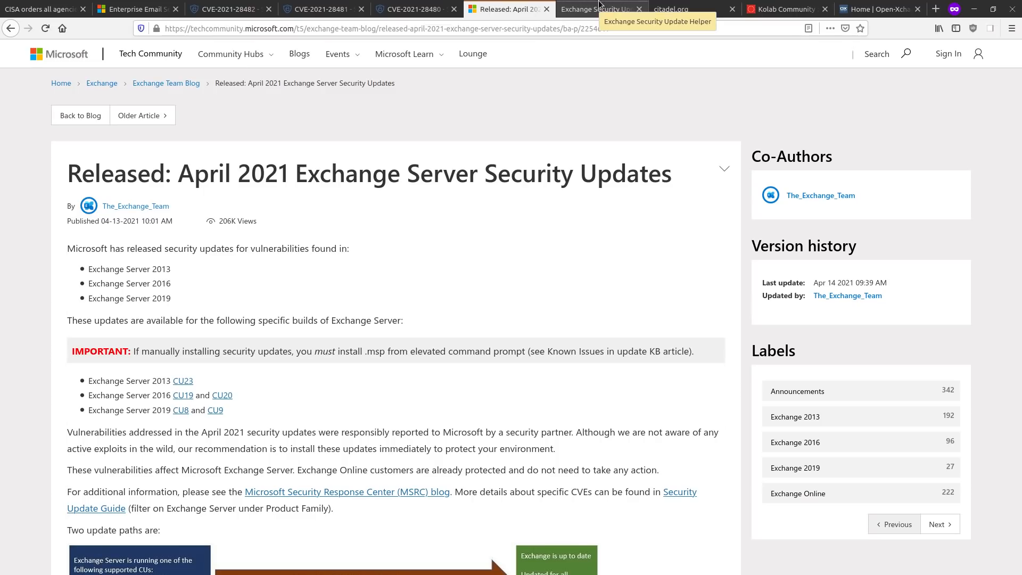
mouse_move(589, 8)
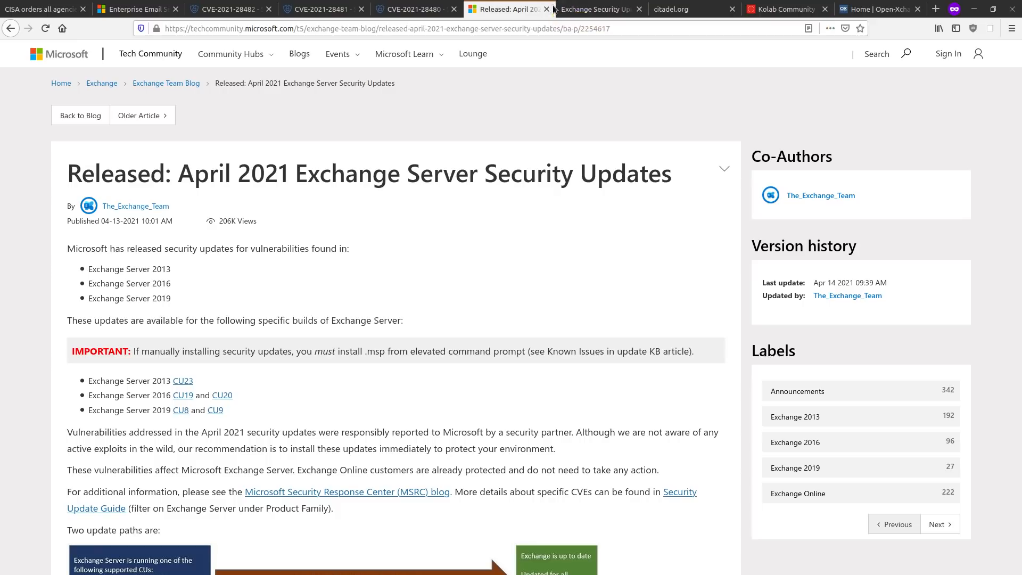
mouse_move(558, 10)
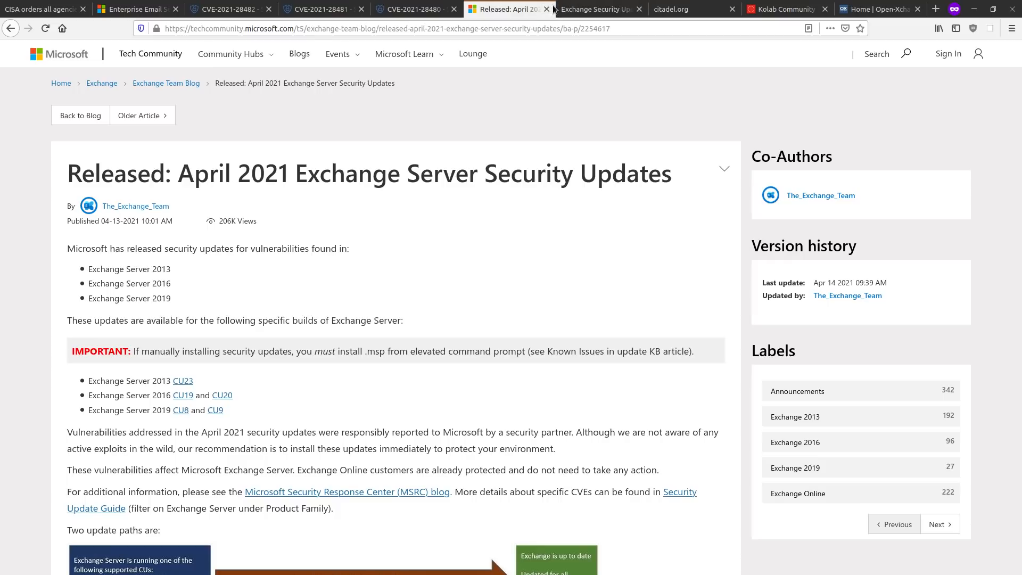
Bring up CVE-2021-28480's Security Updates table of Exchange 2013–2019 fixes
left_click(415, 10)
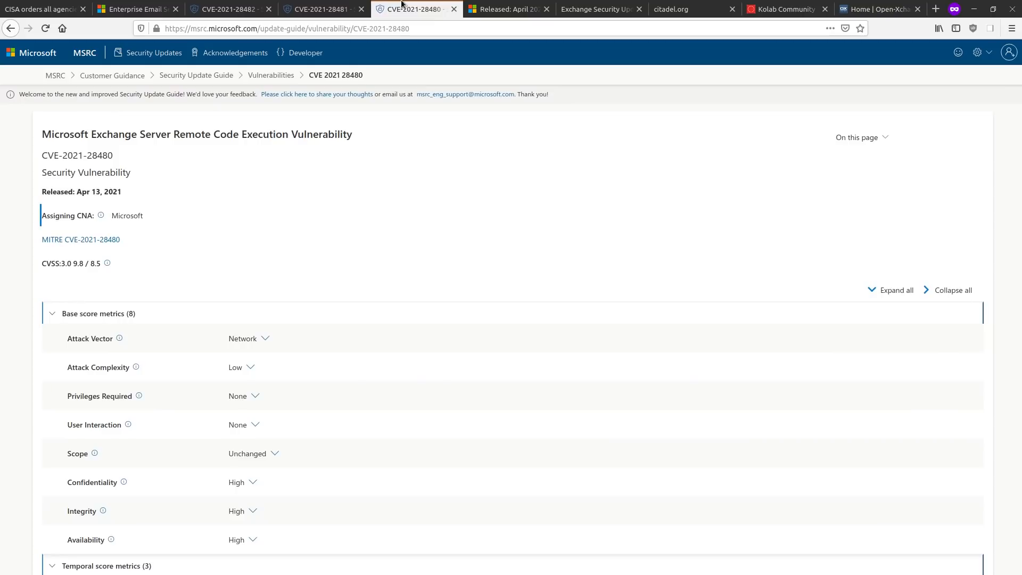
scroll("down", 3)
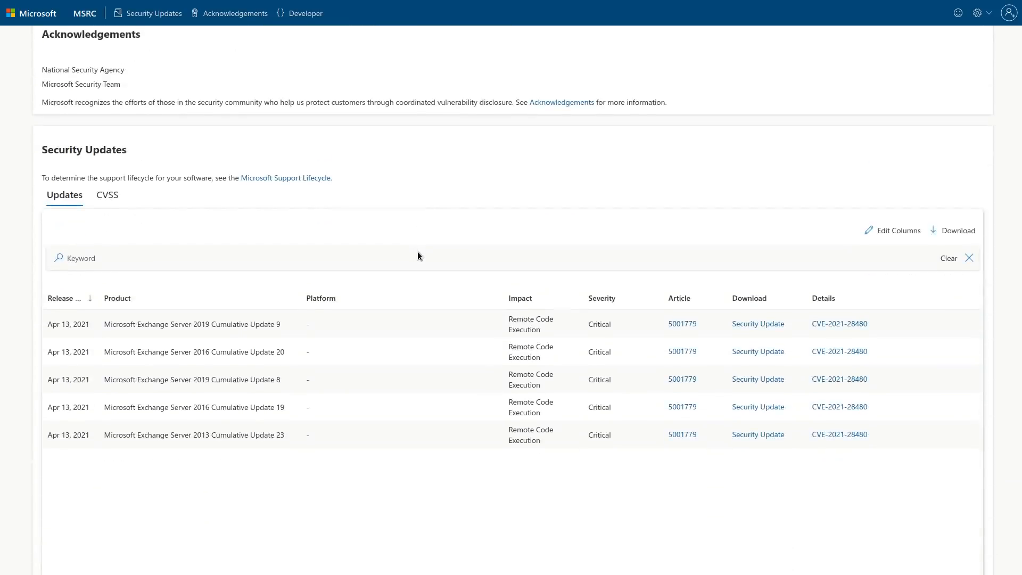
scroll("down", 3)
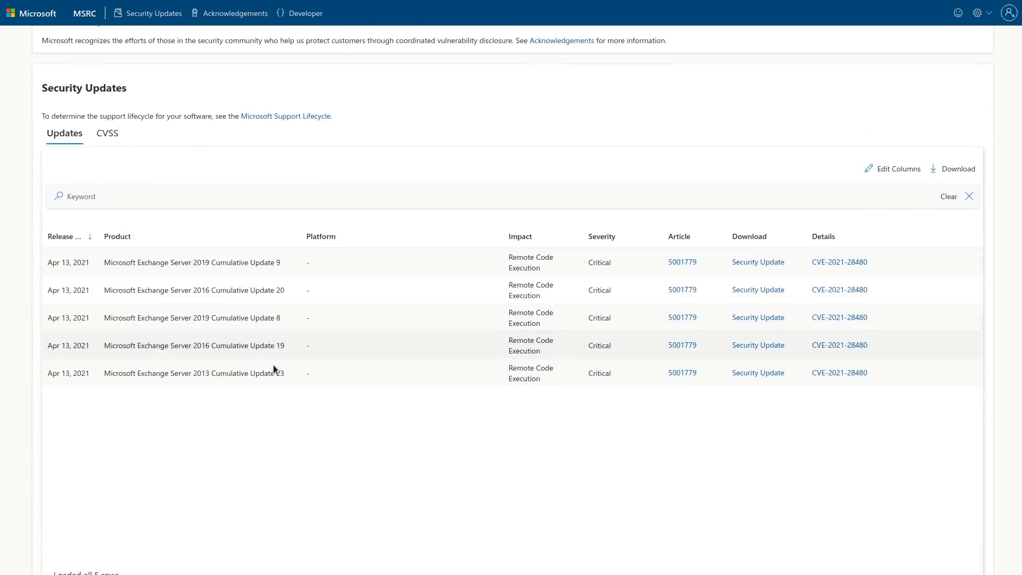
mouse_move(411, 270)
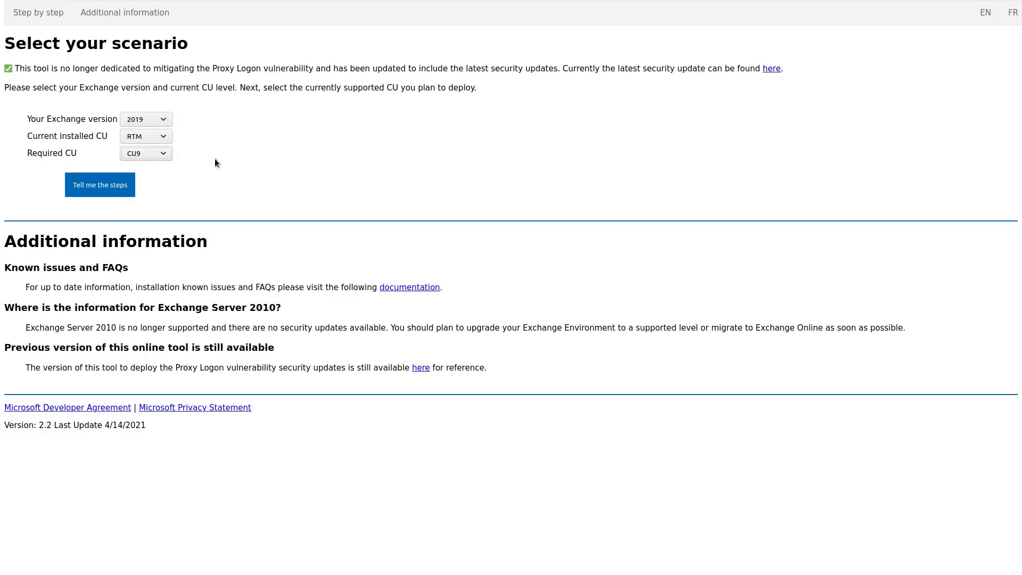
Generate the 17-step update plan for Exchange 2019 RTM to CU9
left_click(100, 184)
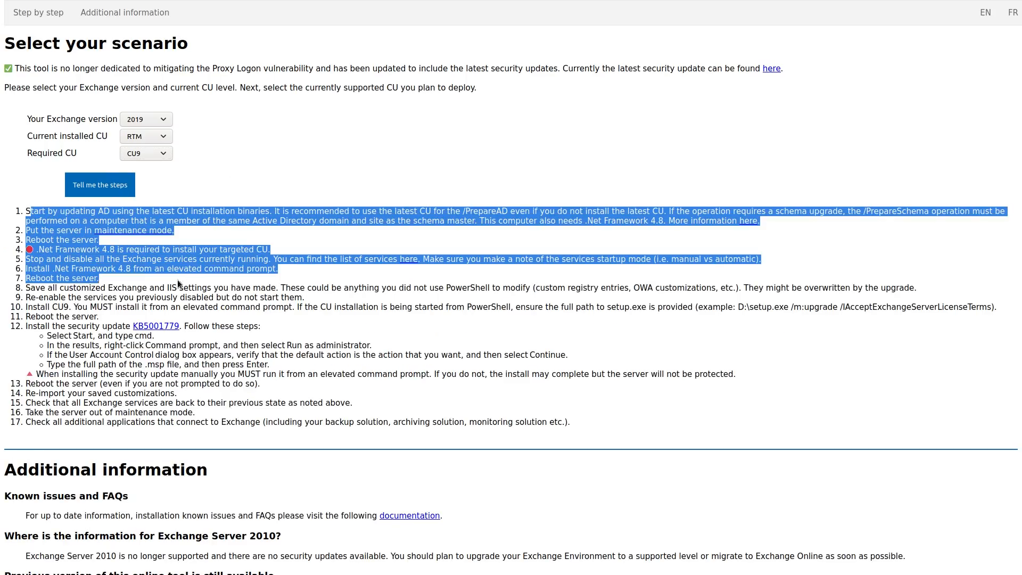
left_click(62, 199)
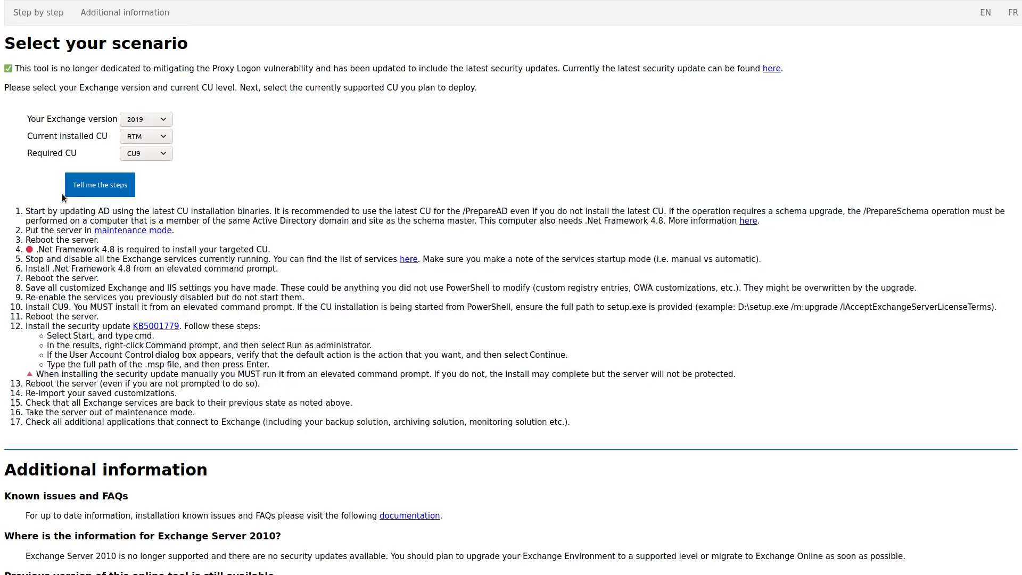
mouse_move(155, 272)
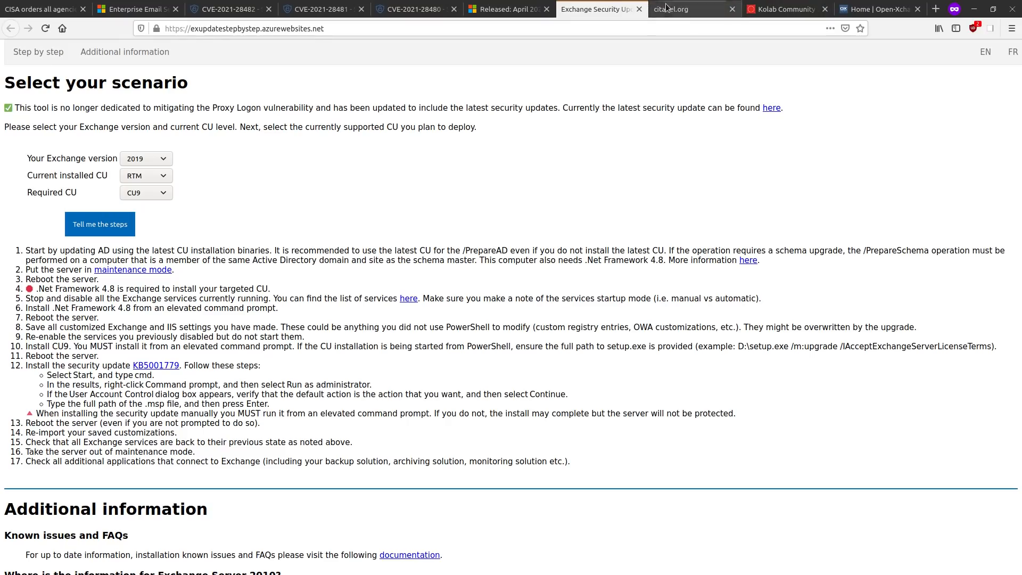
Switch to the Citadel open-source groupware website
left_click(671, 8)
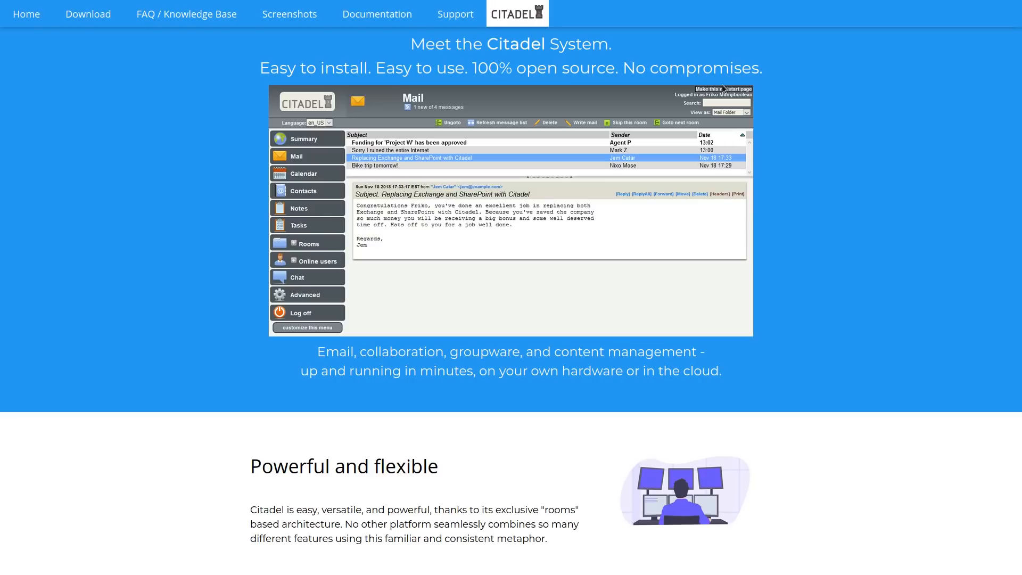
mouse_move(721, 126)
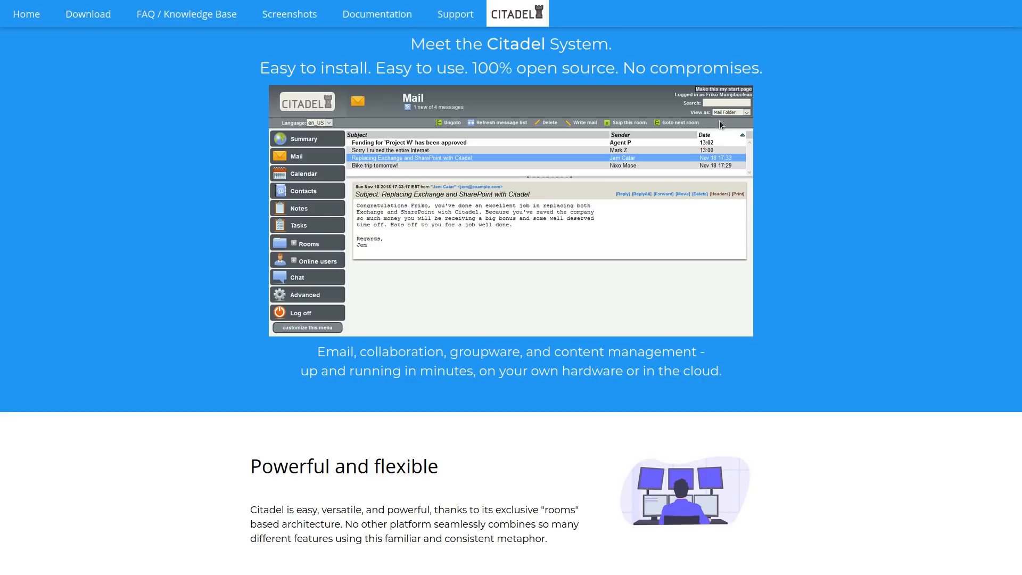
mouse_move(709, 150)
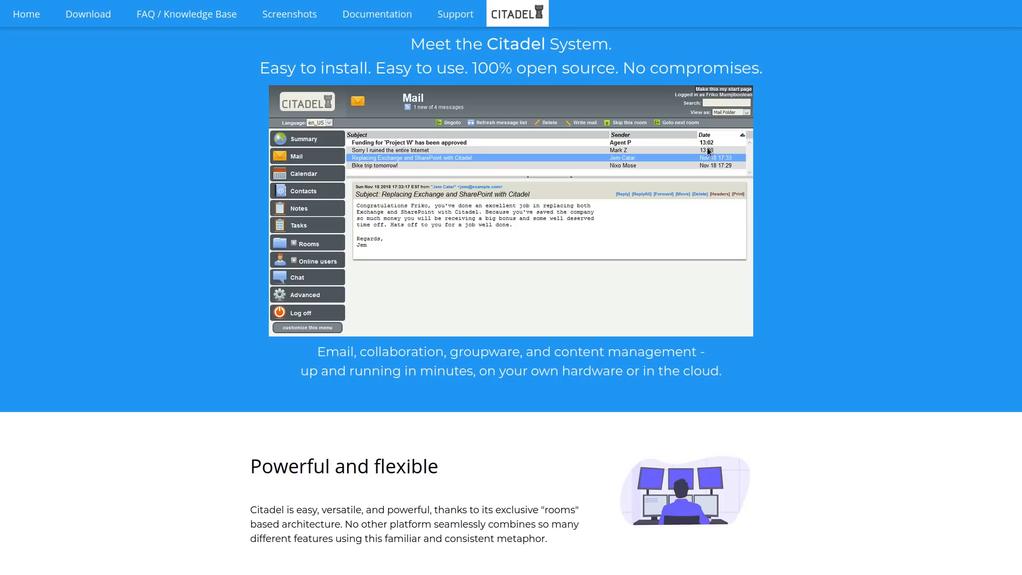
mouse_move(824, 270)
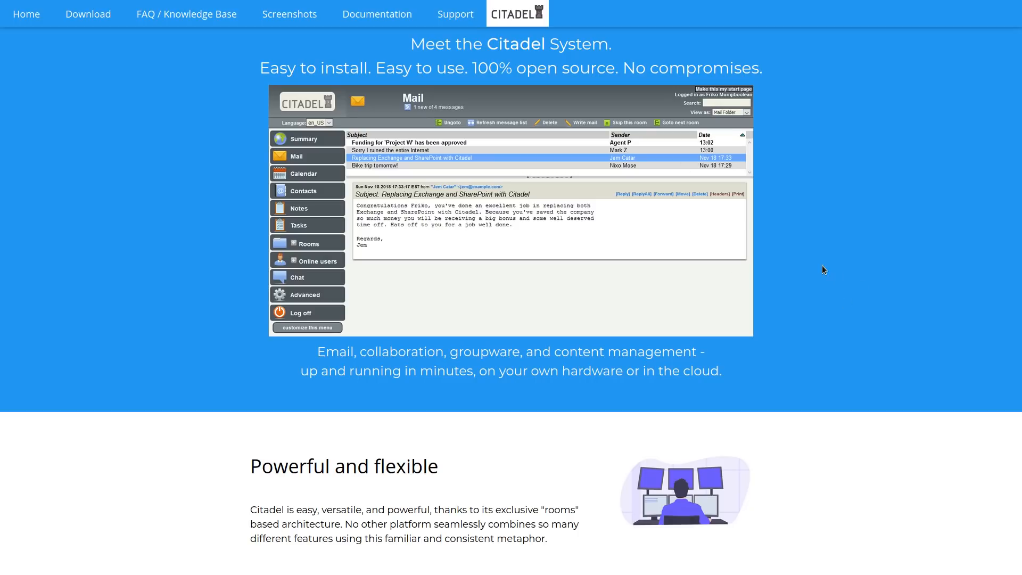
mouse_move(821, 266)
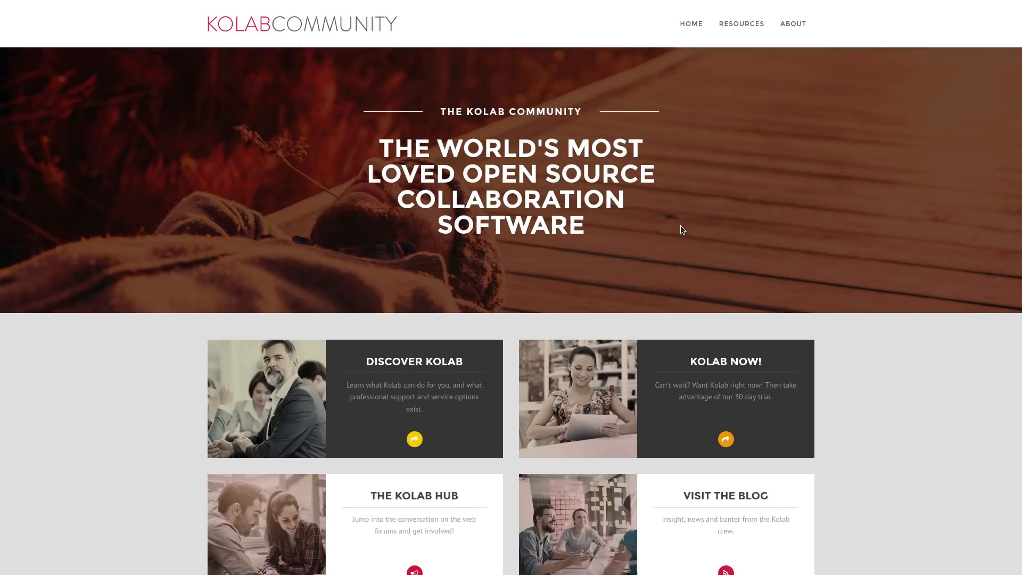
mouse_move(728, 210)
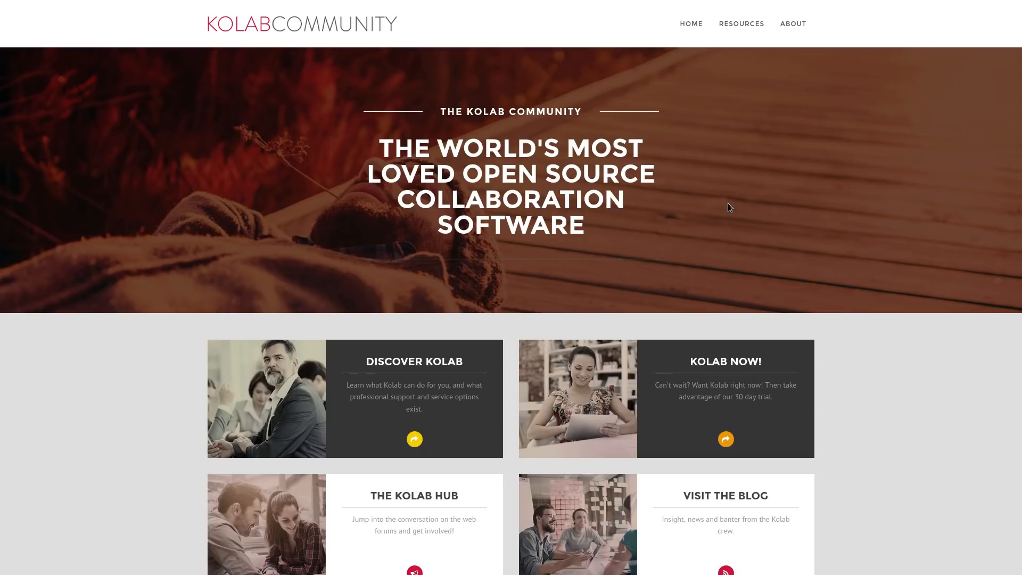
mouse_move(864, 224)
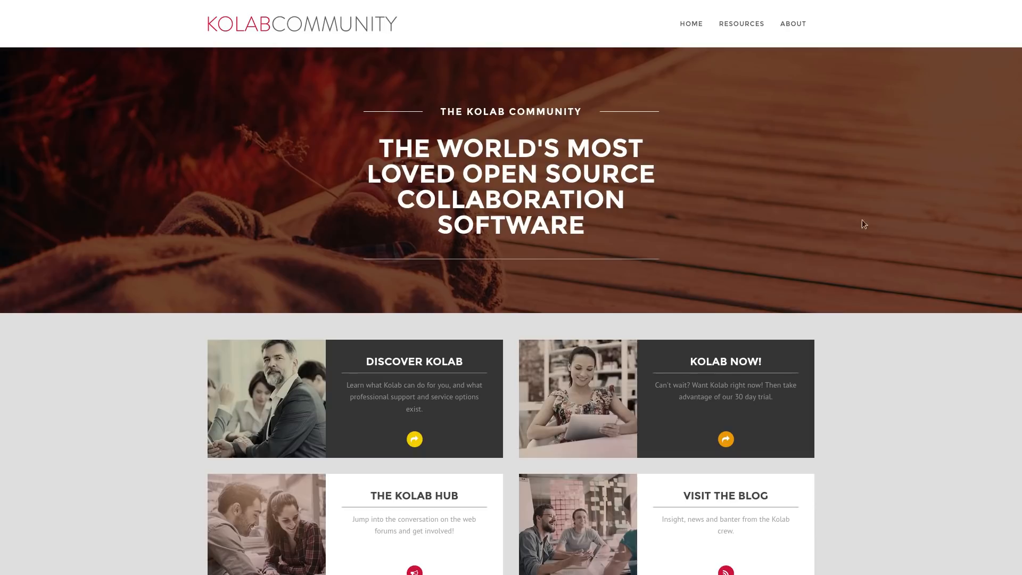
mouse_move(769, 243)
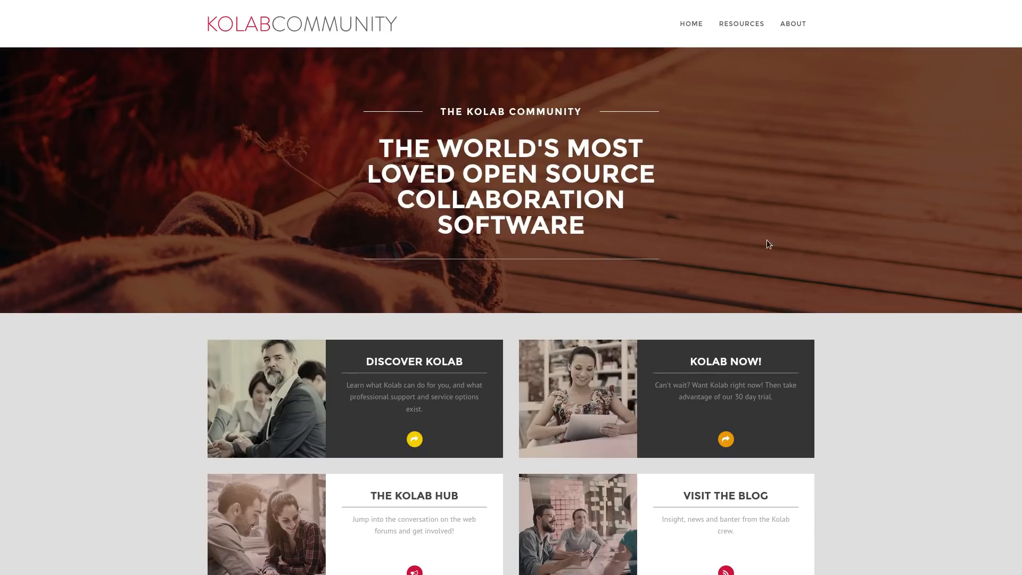
mouse_move(735, 226)
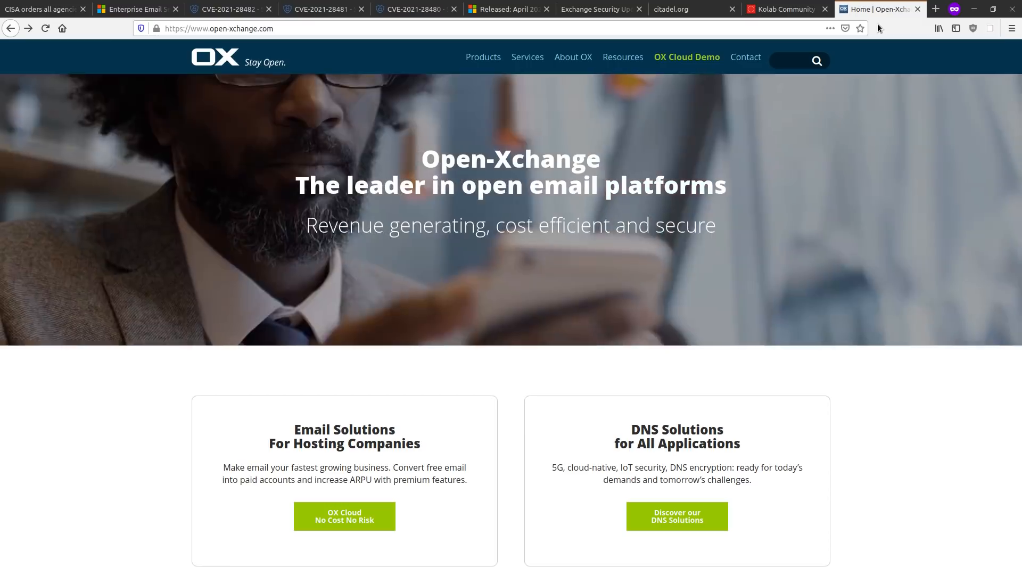
Scroll the current page, then return to the Open-Xchange home page
scroll("down", 3)
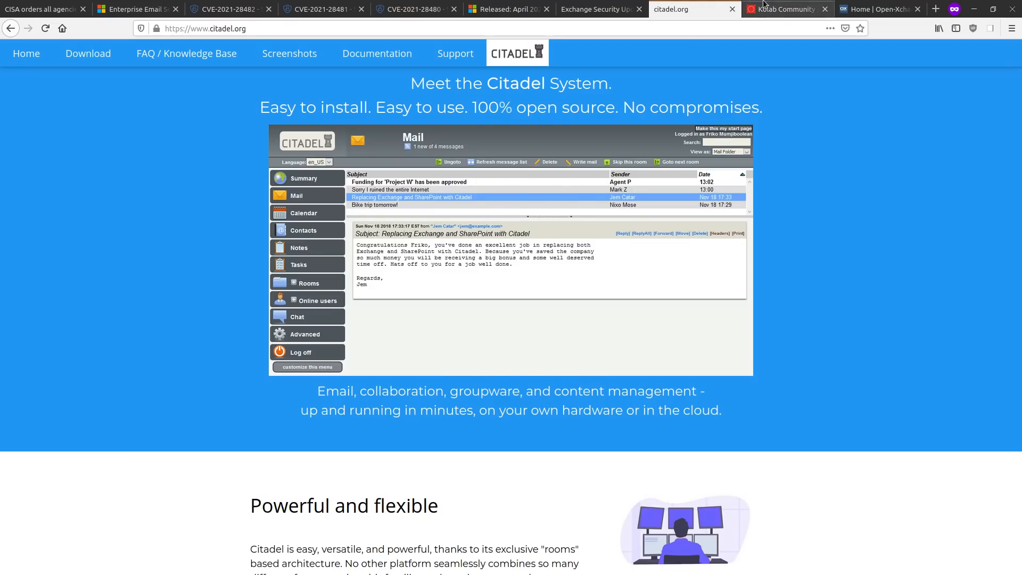
left_click(876, 9)
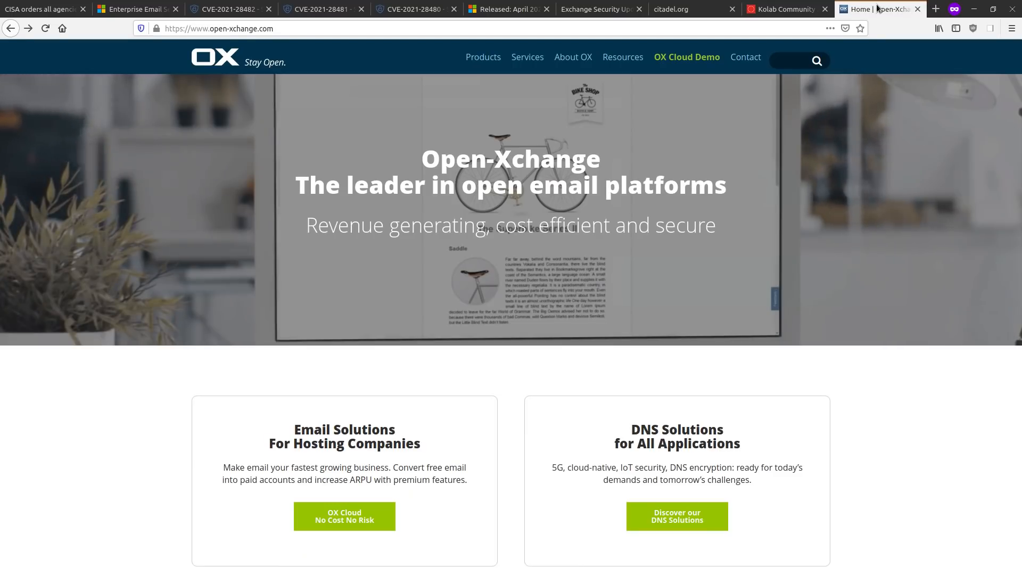